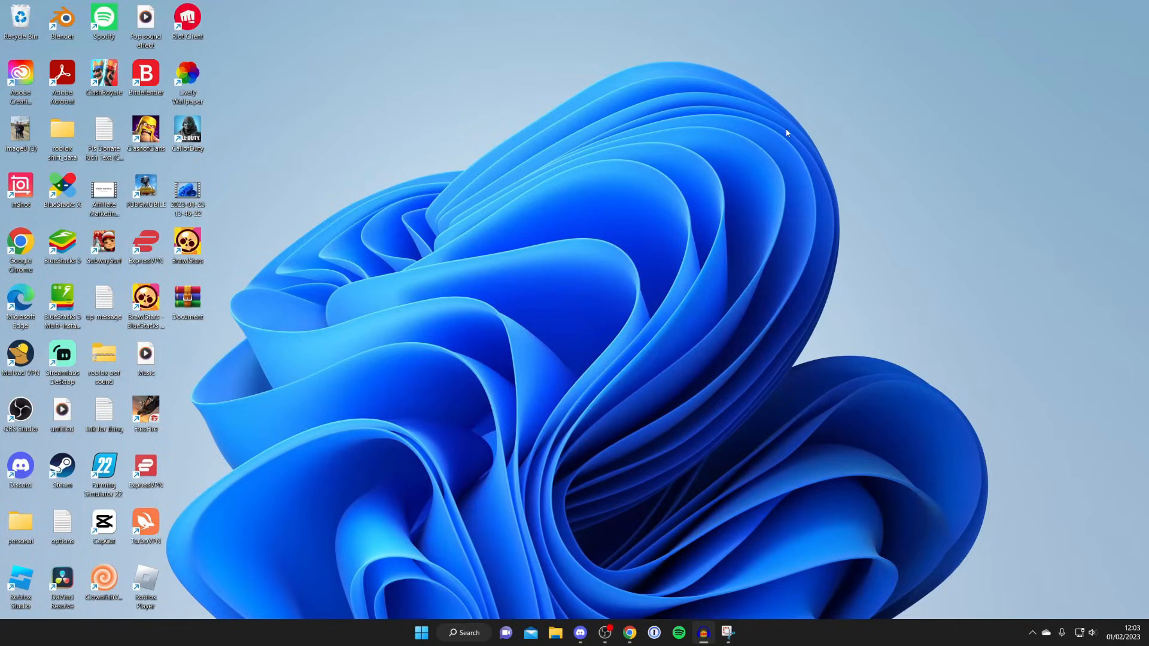
pyautogui.moveTo(659, 485)
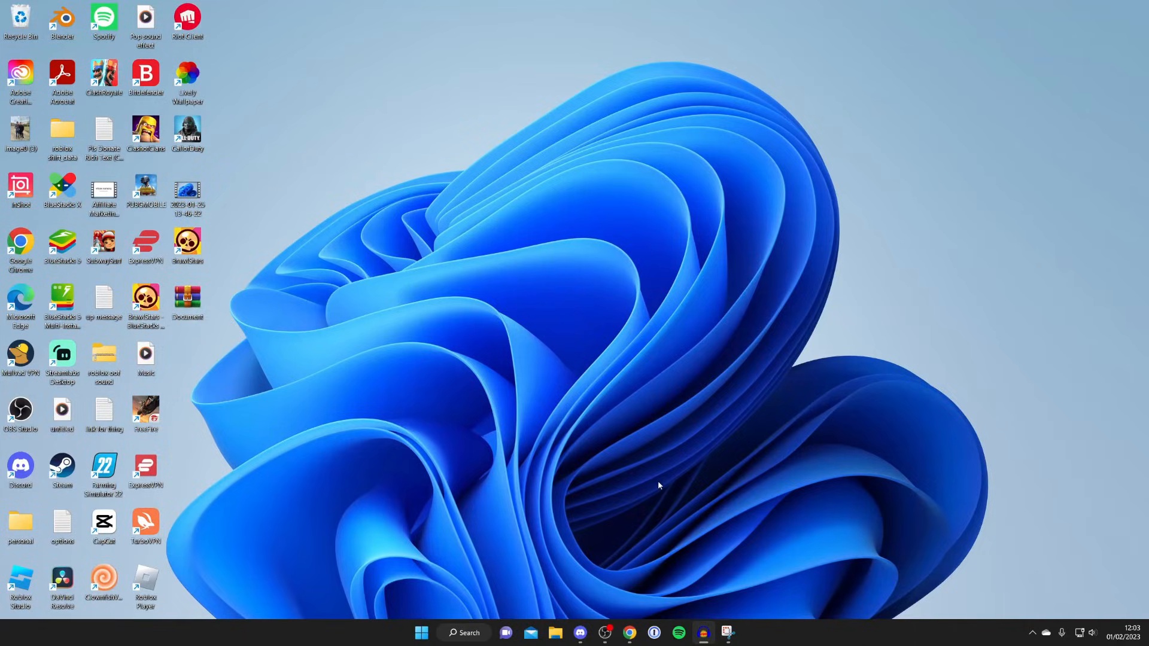
pyautogui.moveTo(635, 604)
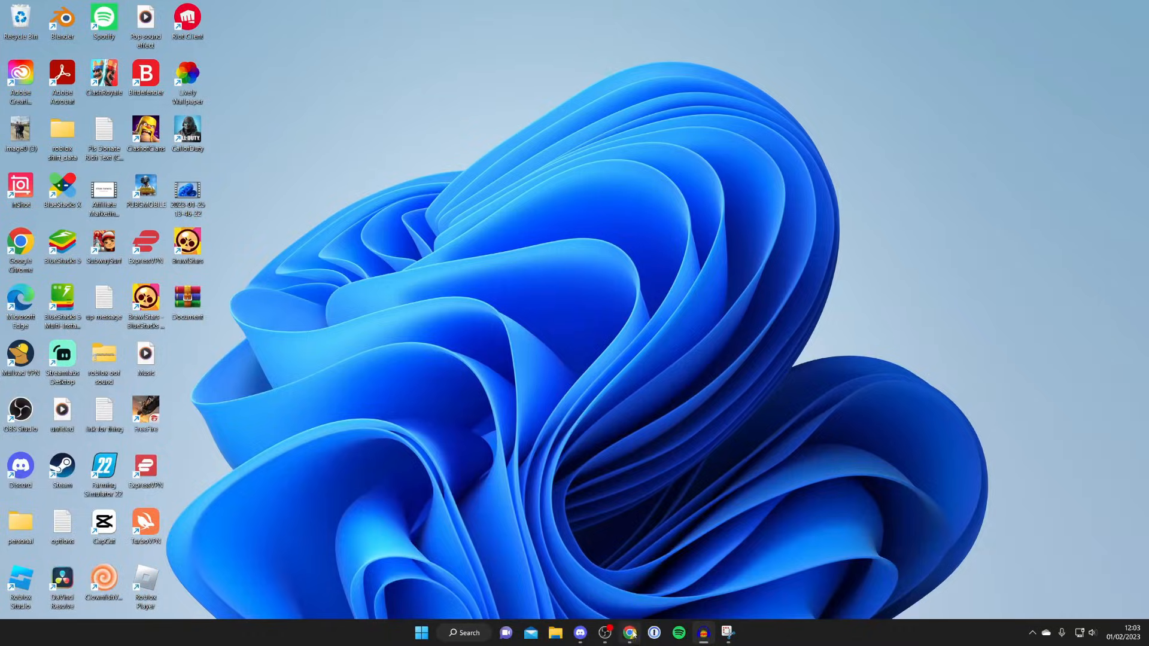
# Step: Launch Chrome and search Google for 'voicemod' to reach its site
pyautogui.click(628, 634)
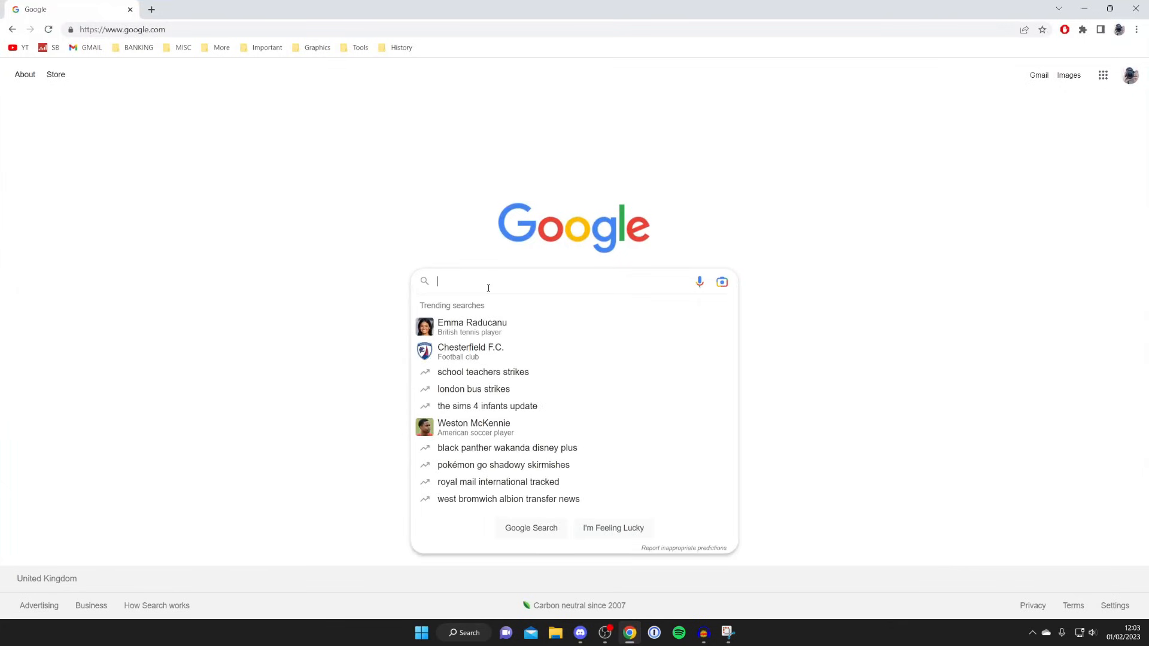
pyautogui.write('voicemod')
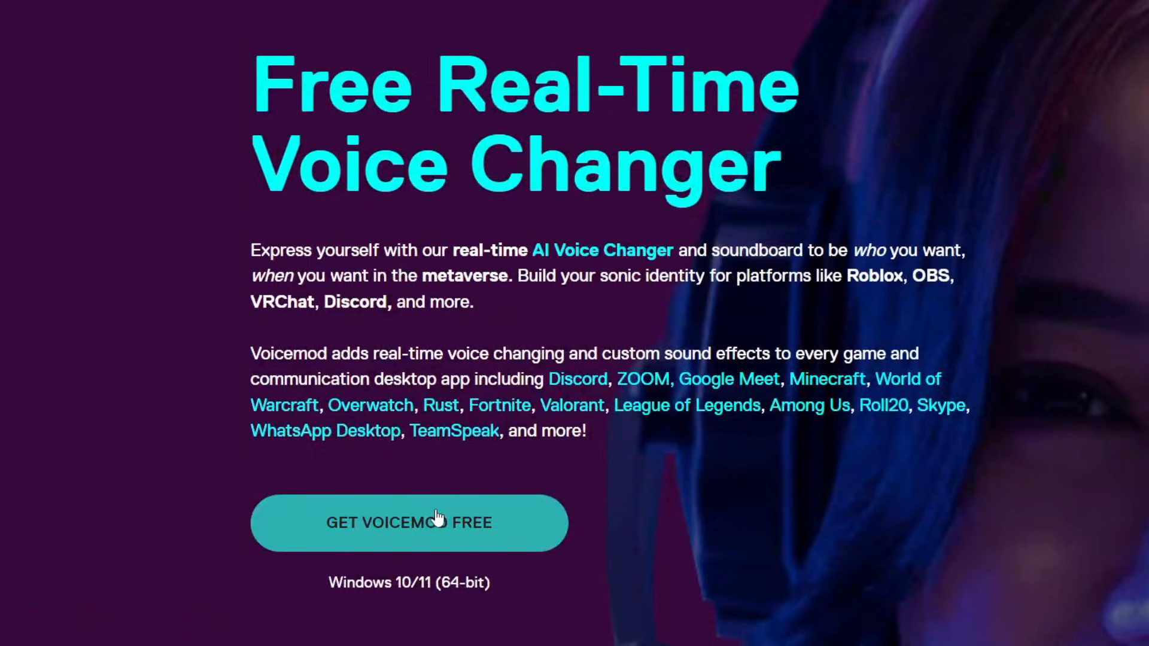
pyautogui.moveTo(391, 520)
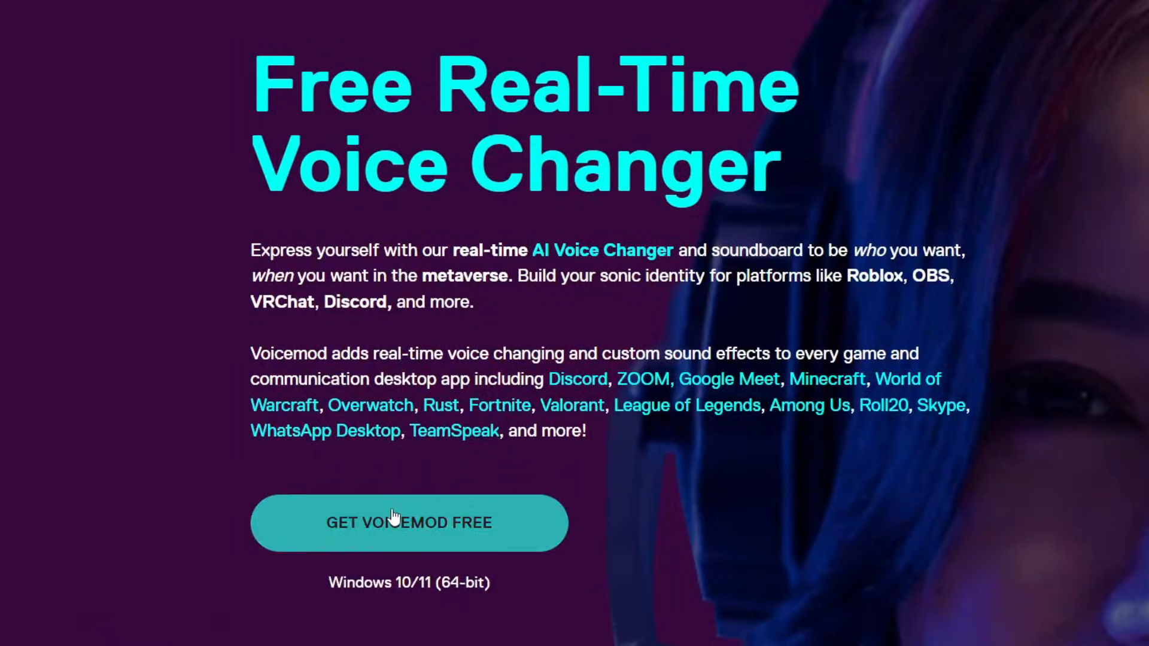
# Step: Choose Get Voicemod Free to reach the account sign-up page
pyautogui.click(409, 523)
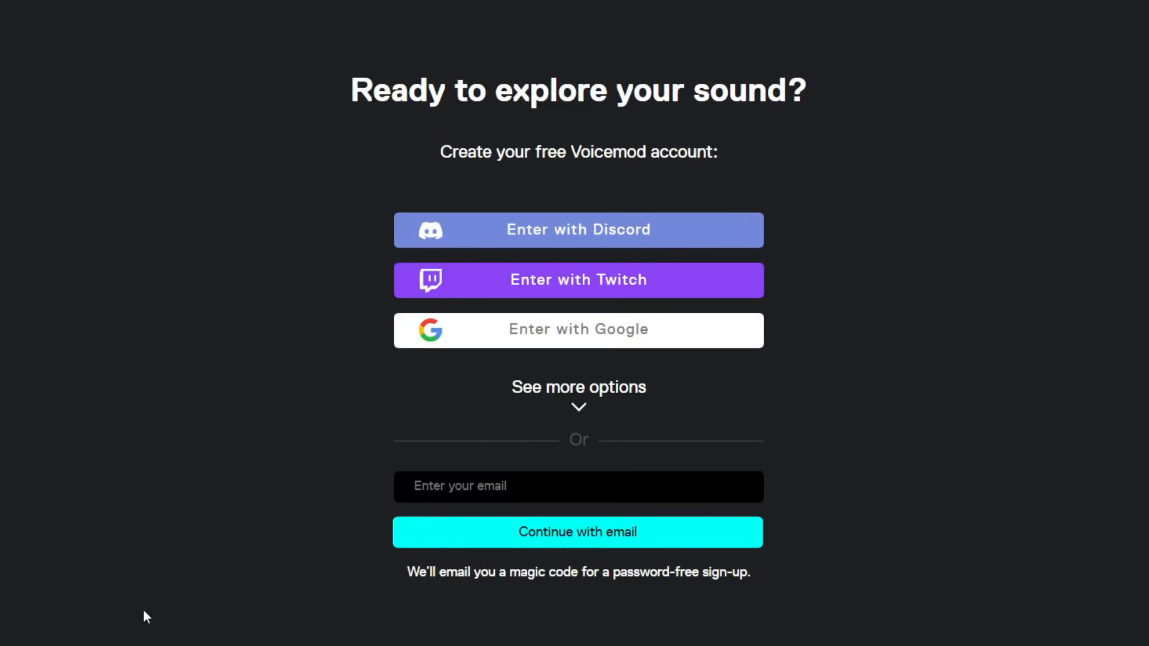
pyautogui.moveTo(337, 467)
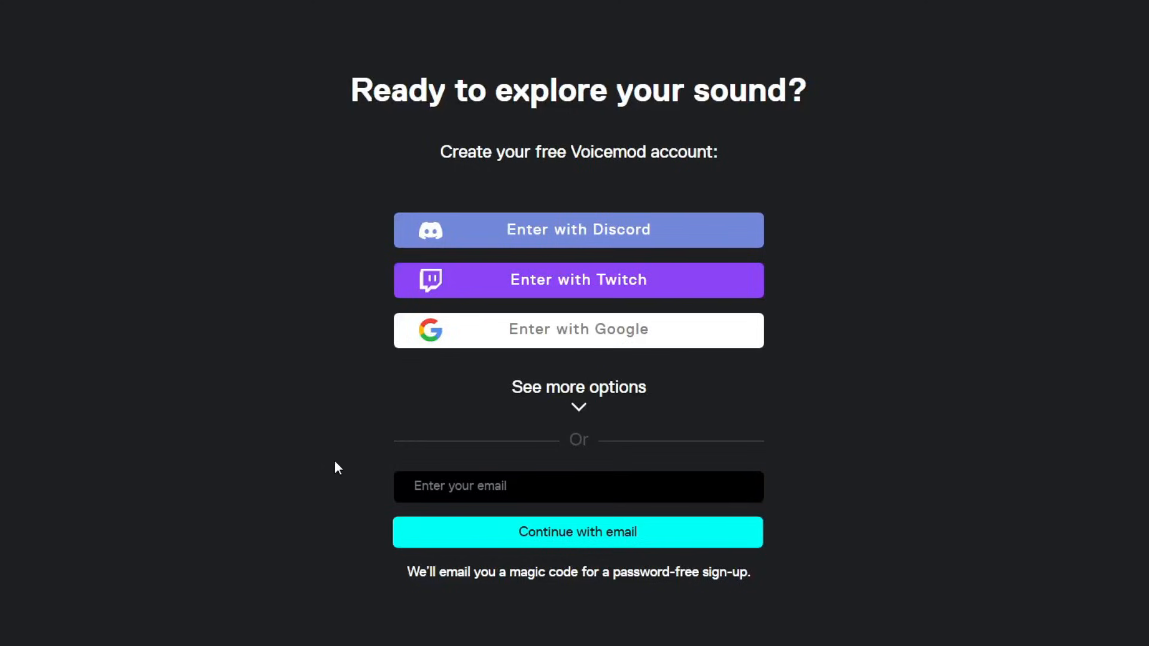
pyautogui.moveTo(320, 463)
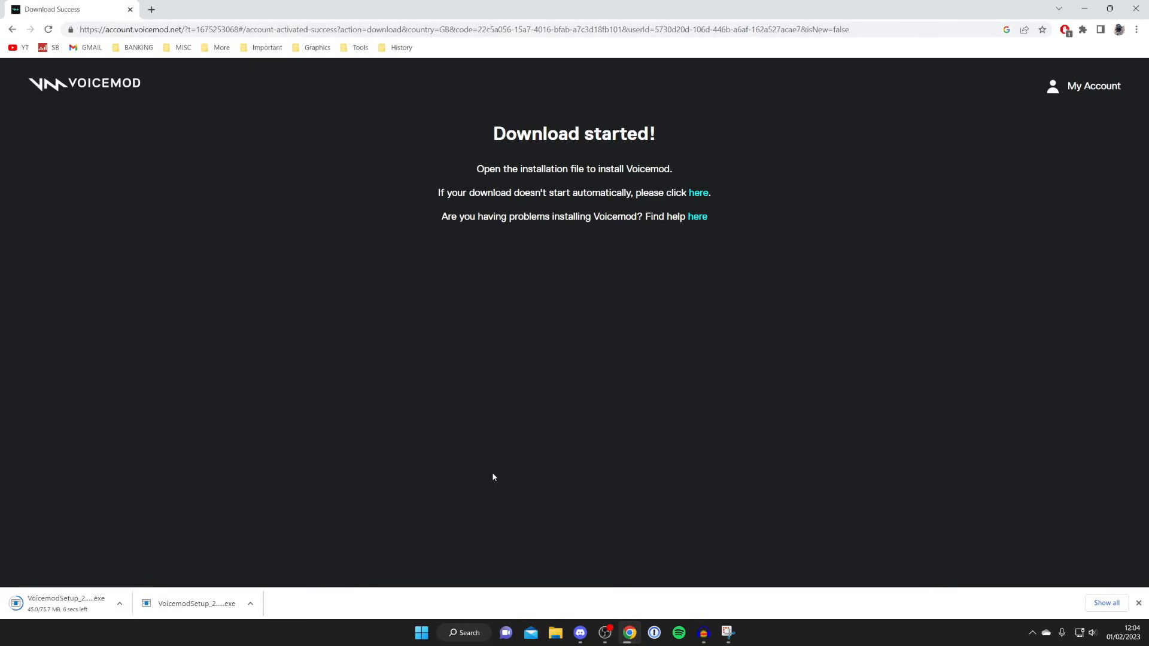
pyautogui.moveTo(100, 572)
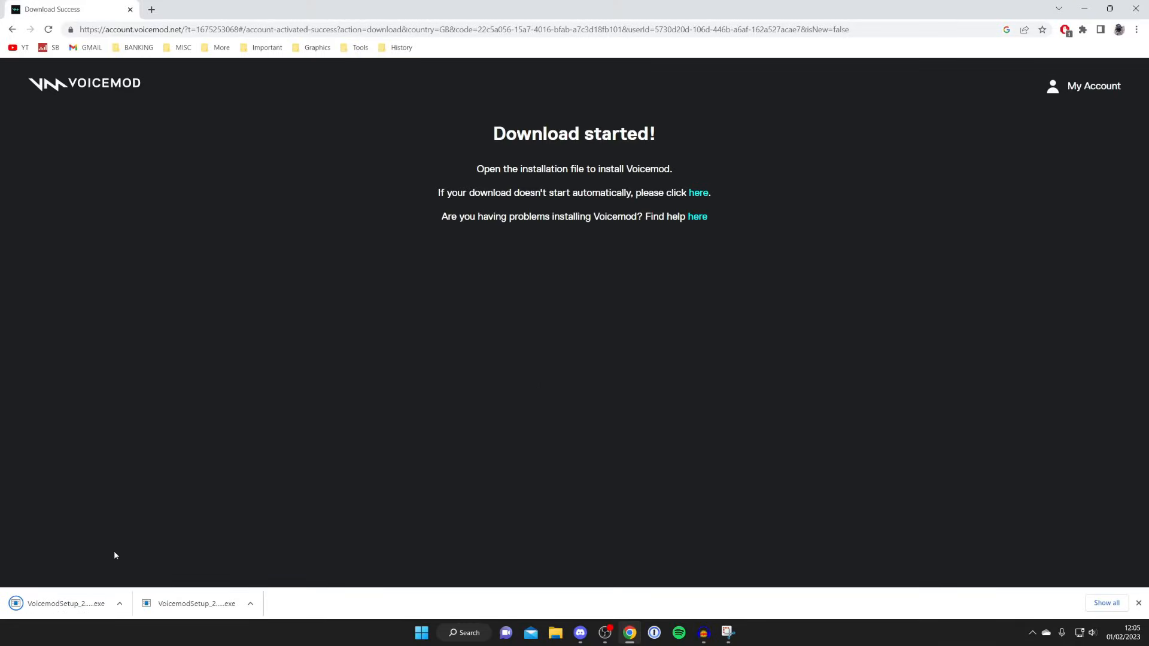
pyautogui.moveTo(66, 583)
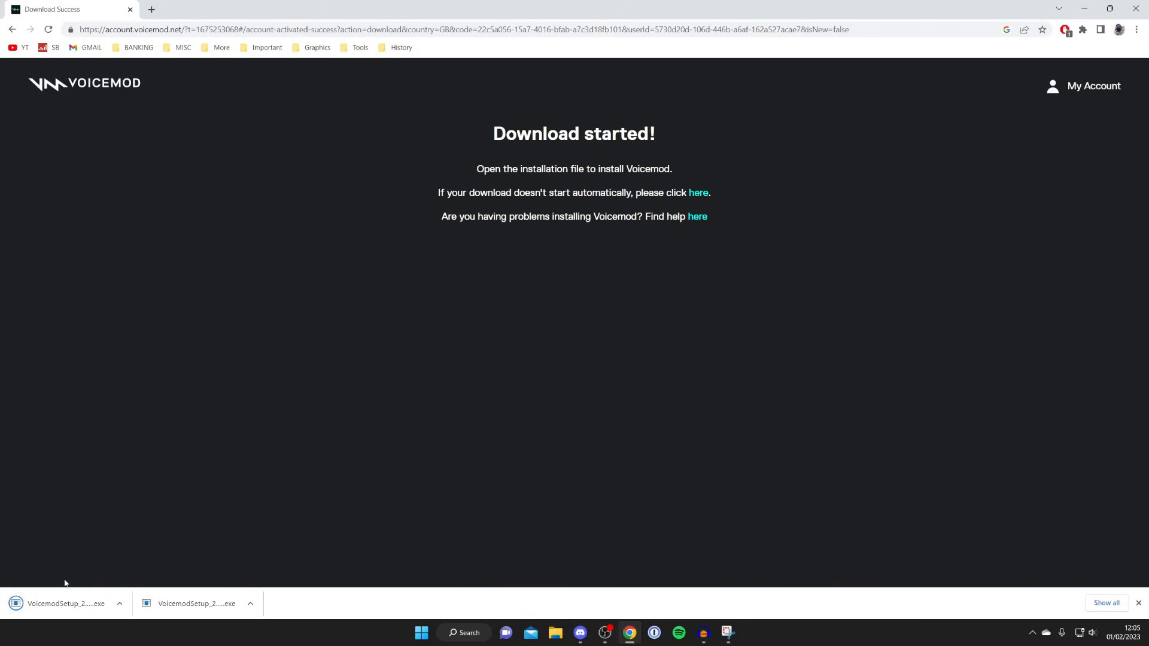
pyautogui.moveTo(573, 616)
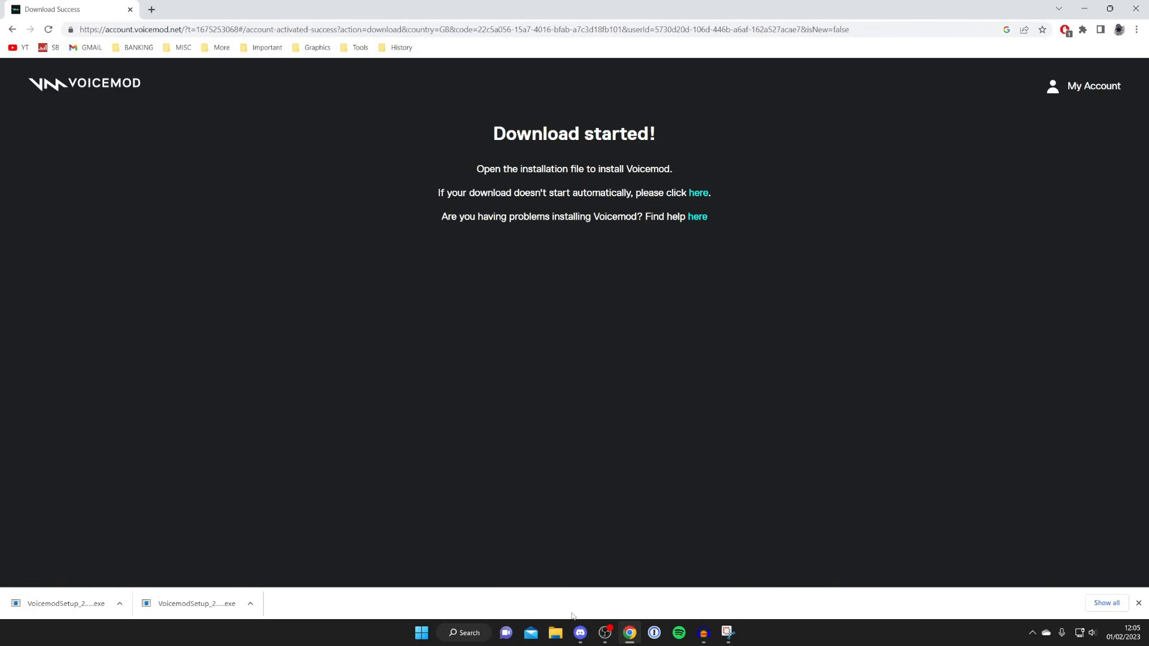
pyautogui.moveTo(418, 395)
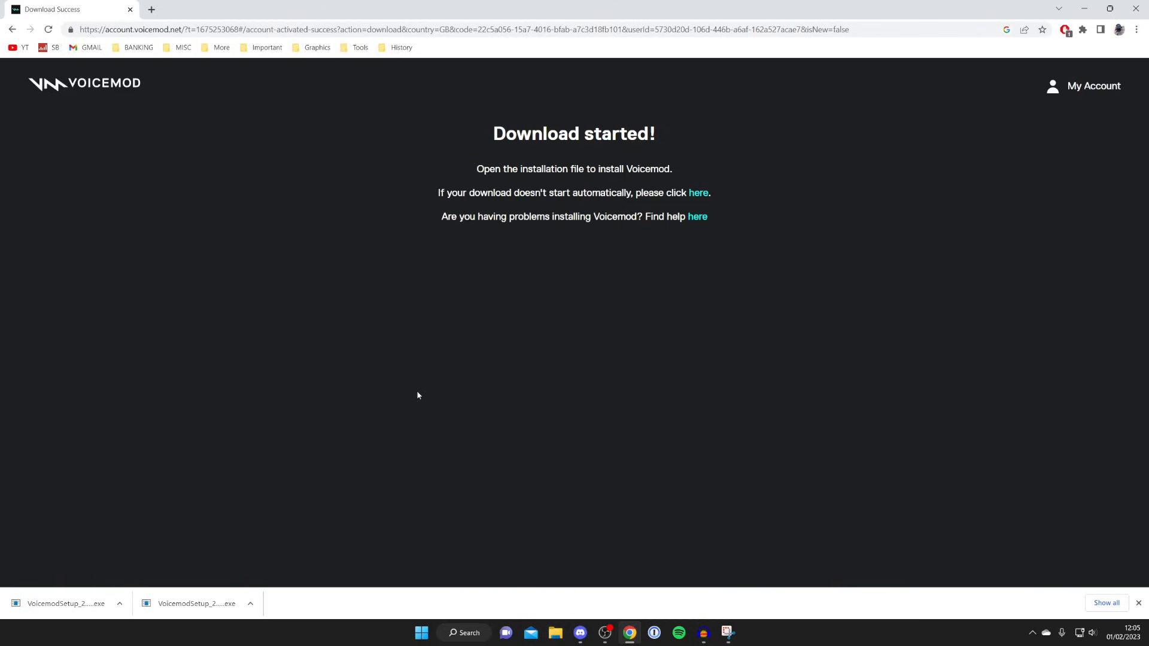
pyautogui.moveTo(162, 515)
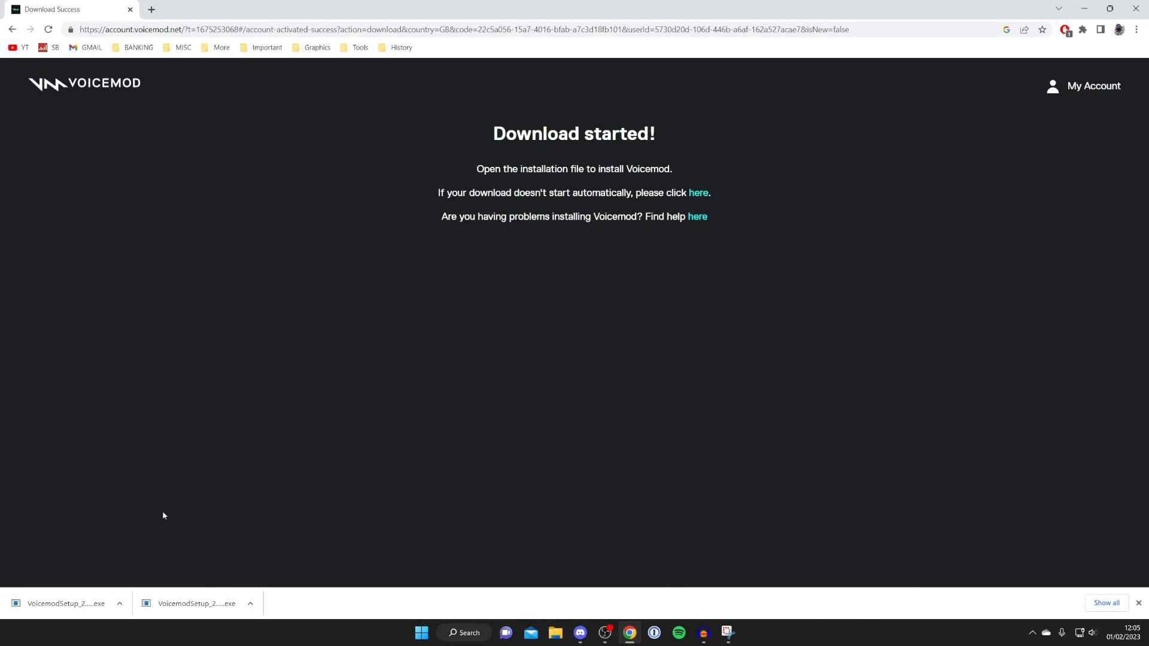
# Step: Run VoicemodSetup, keep C:\Program Files\Voicemod Desktop and both shortcuts, and install
pyautogui.click(66, 603)
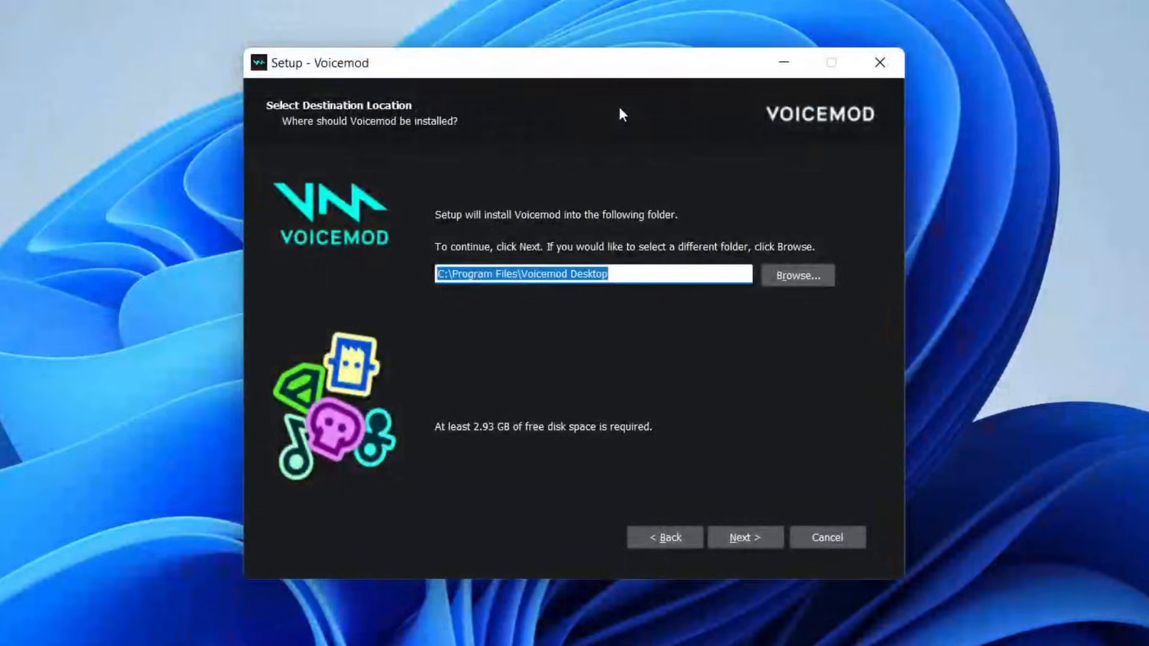
pyautogui.click(745, 537)
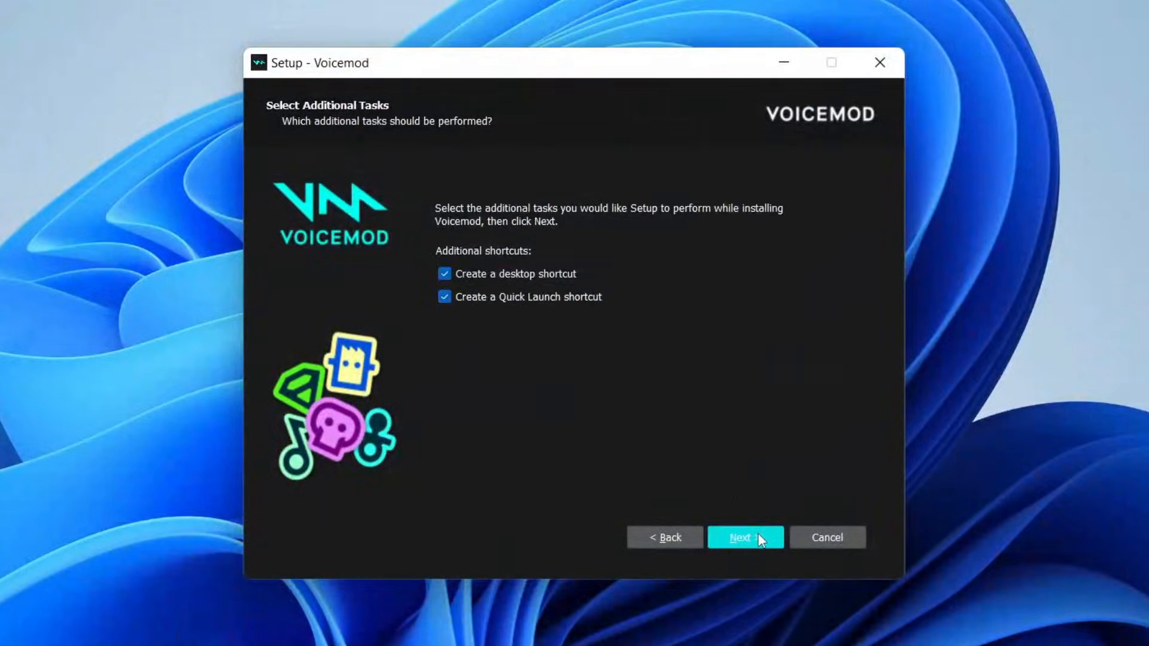
pyautogui.click(746, 538)
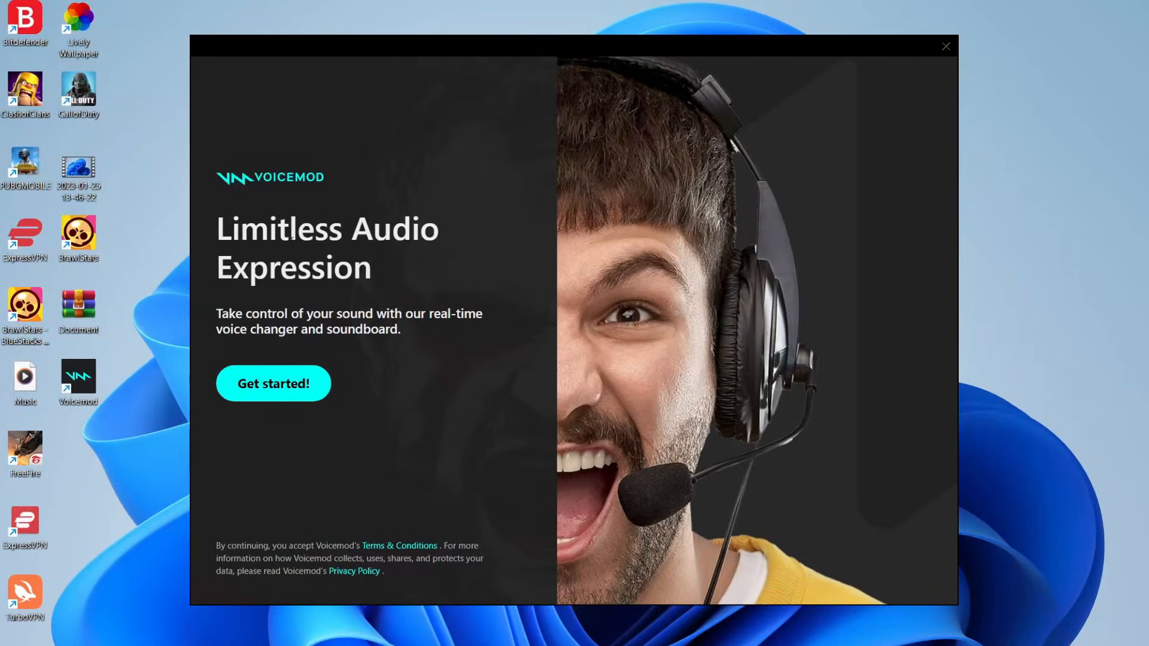
pyautogui.moveTo(284, 385)
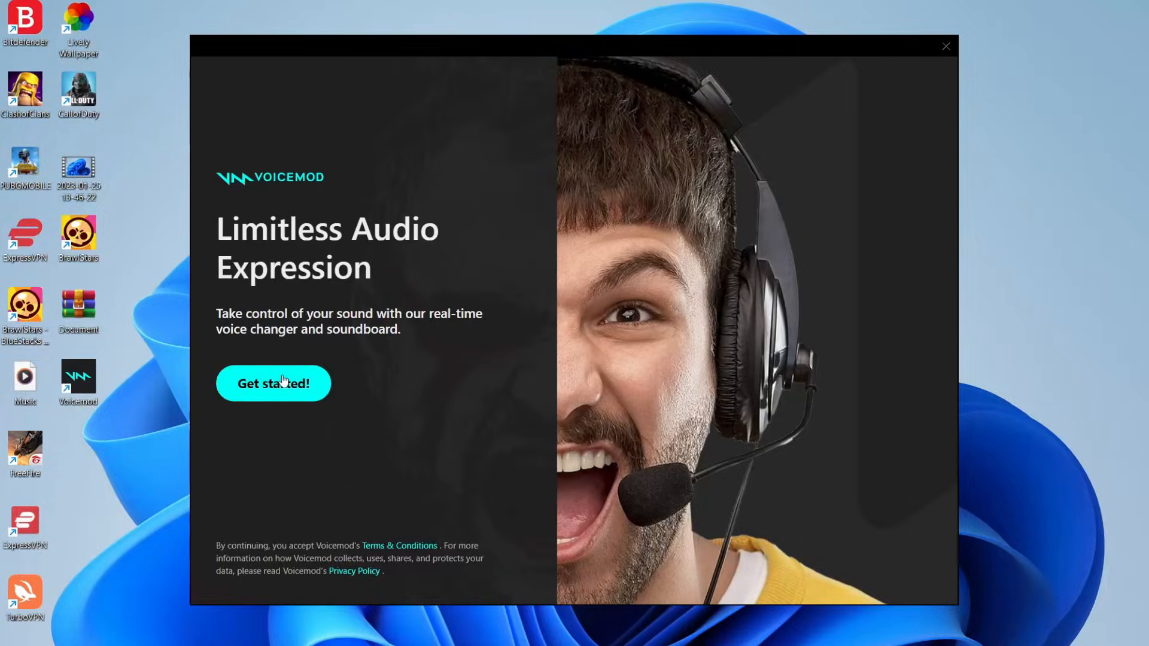
# Step: Start Voicemod's first-run setup with Get started! and sign in
pyautogui.click(274, 384)
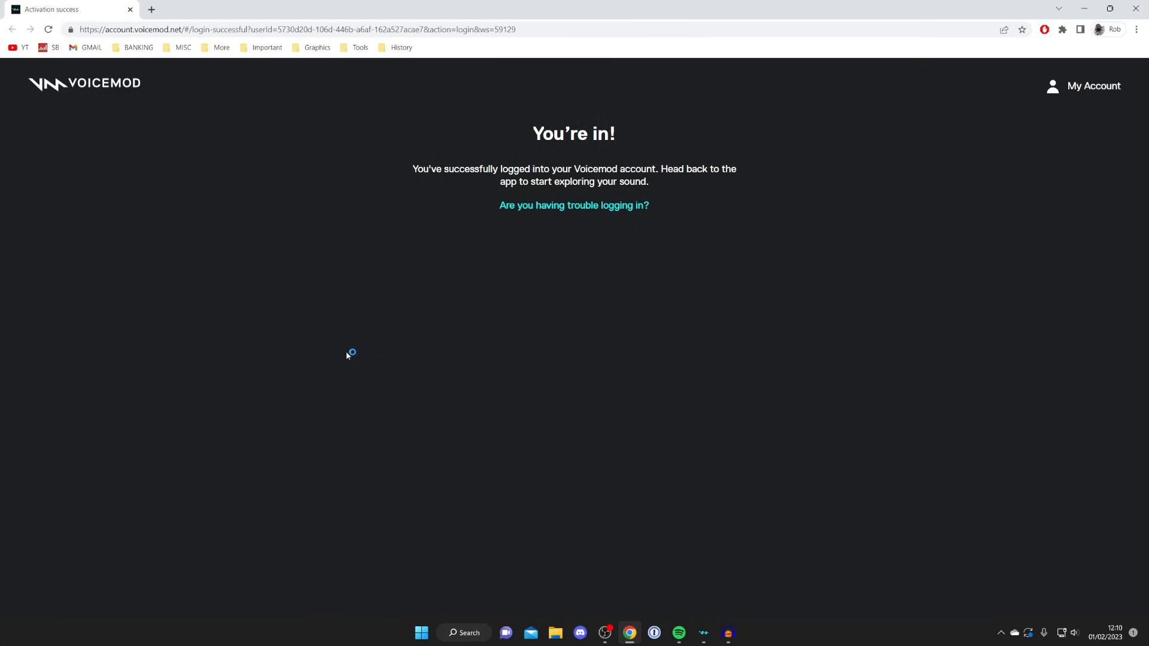
pyautogui.moveTo(387, 368)
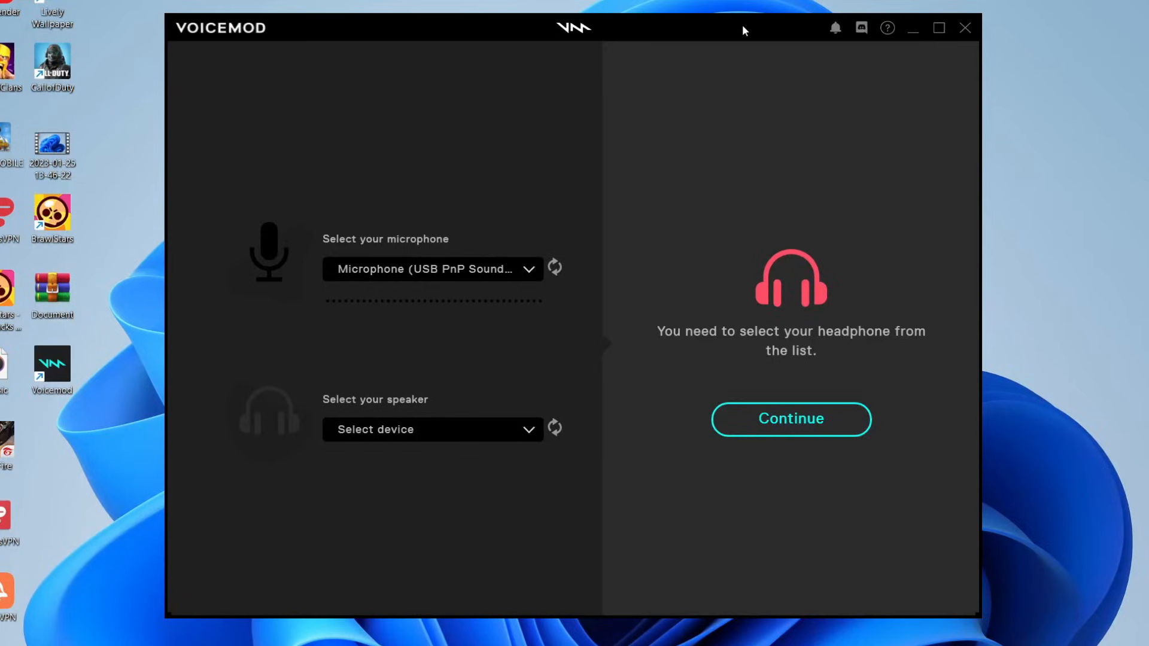
pyautogui.moveTo(379, 287)
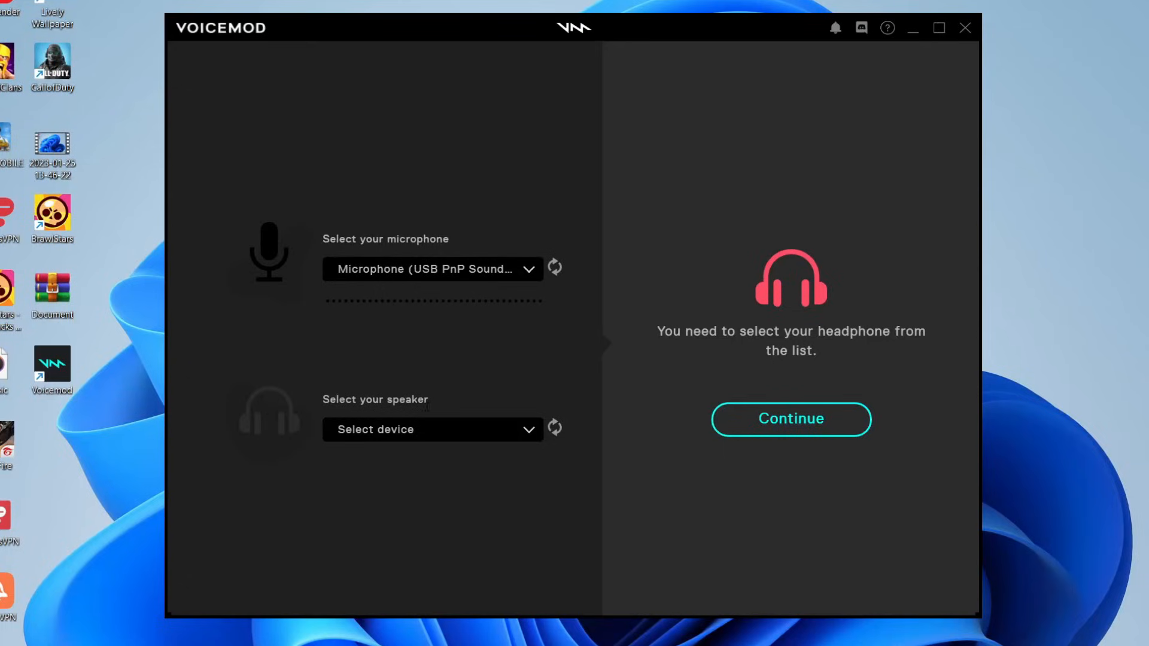
# Step: Choose Speakers (Realtek(R) Audio) as the speaker device
pyautogui.click(432, 429)
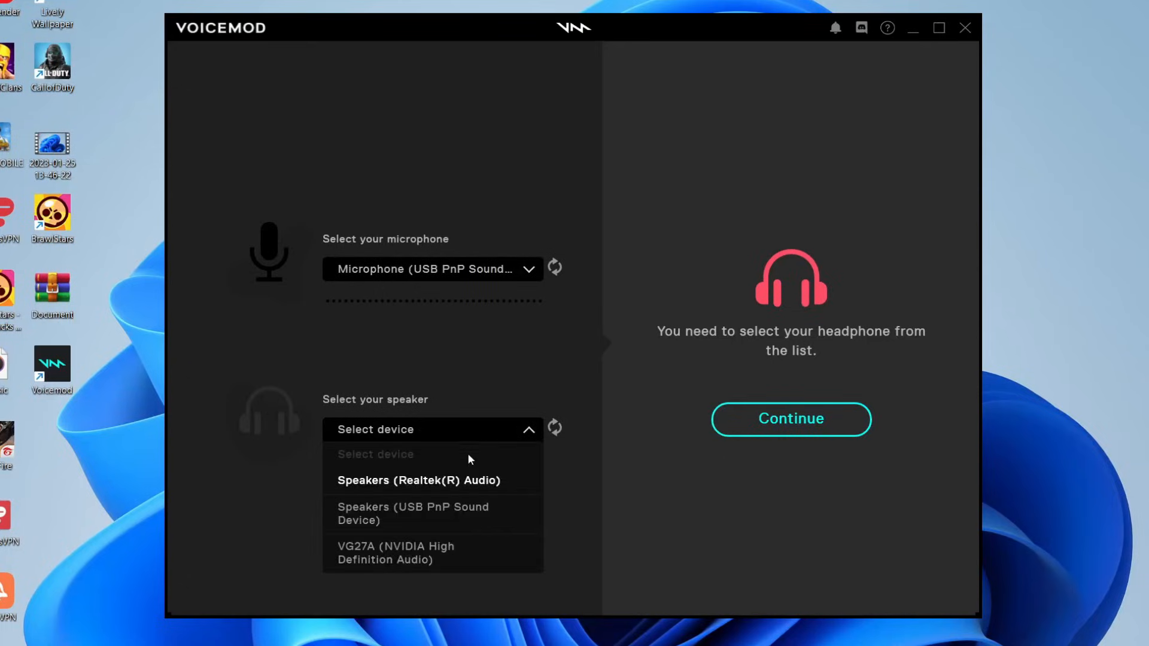
pyautogui.click(419, 481)
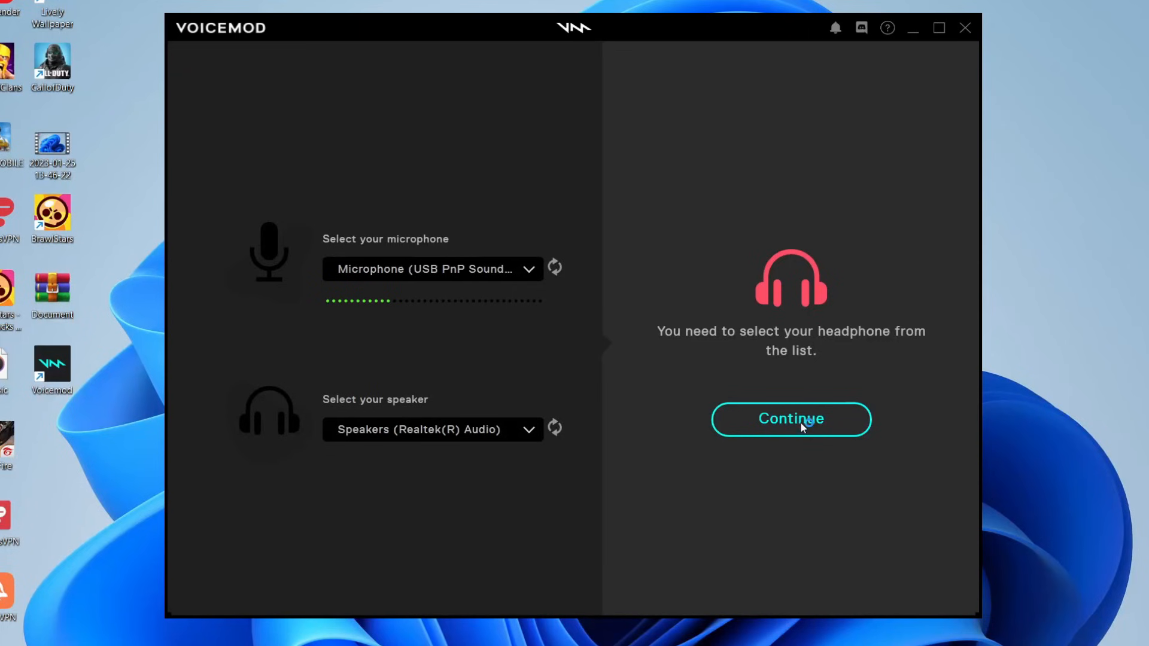
# Step: Continue past device setup into the Voicebox with the Clean voice active
pyautogui.click(792, 419)
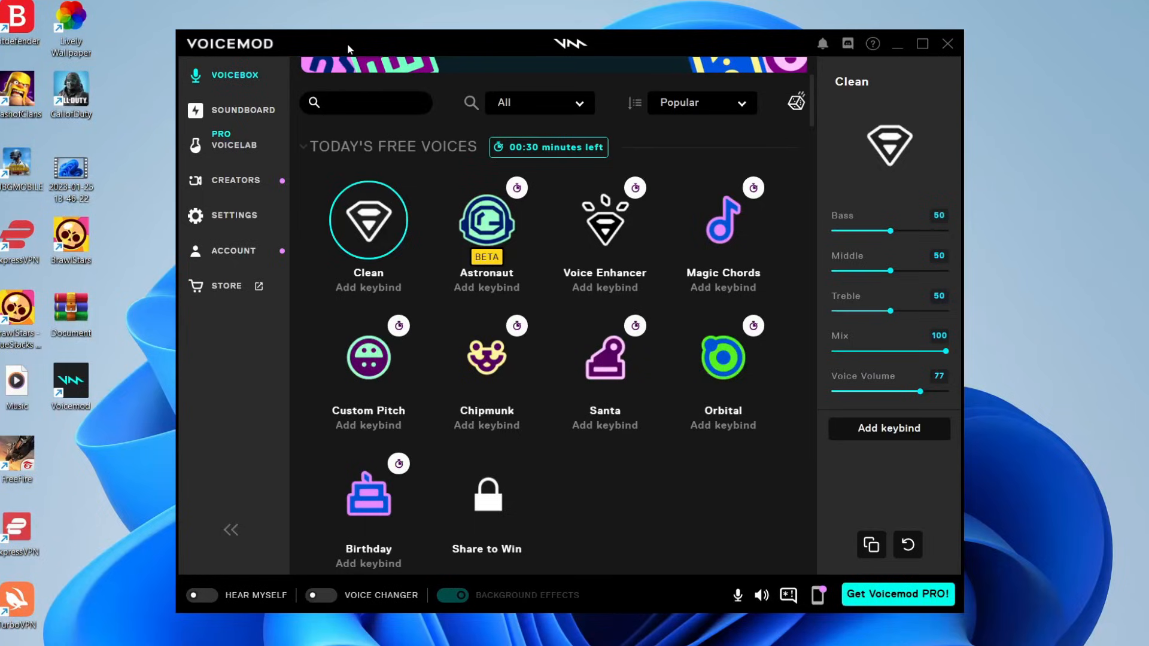
pyautogui.moveTo(217, 120)
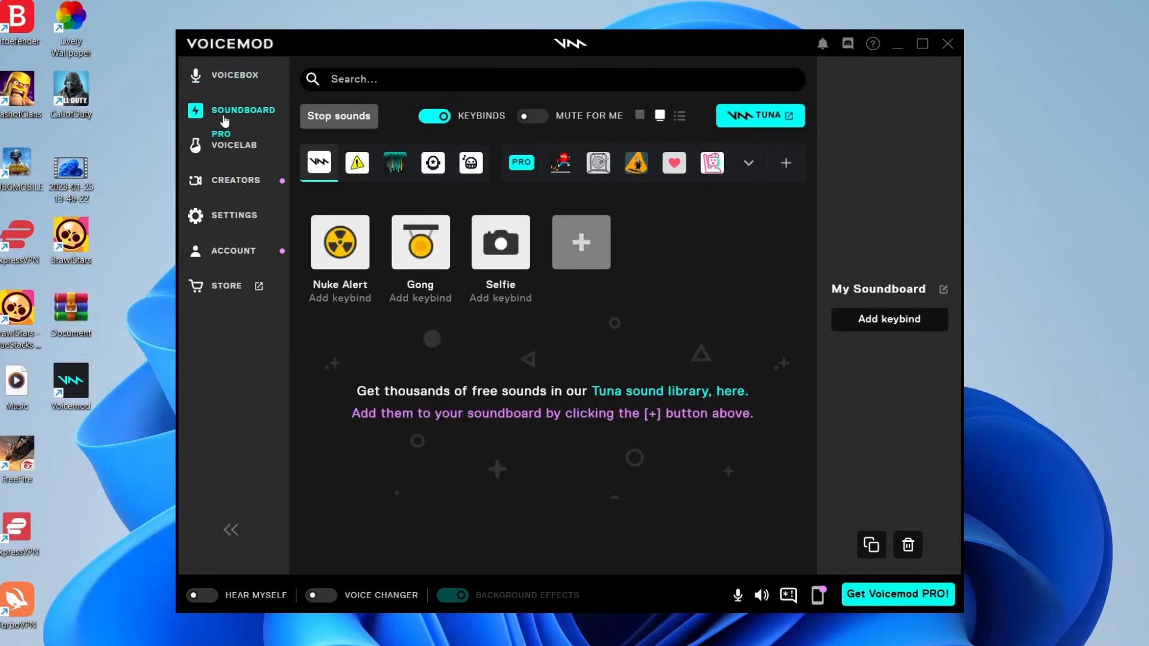
pyautogui.moveTo(319, 165)
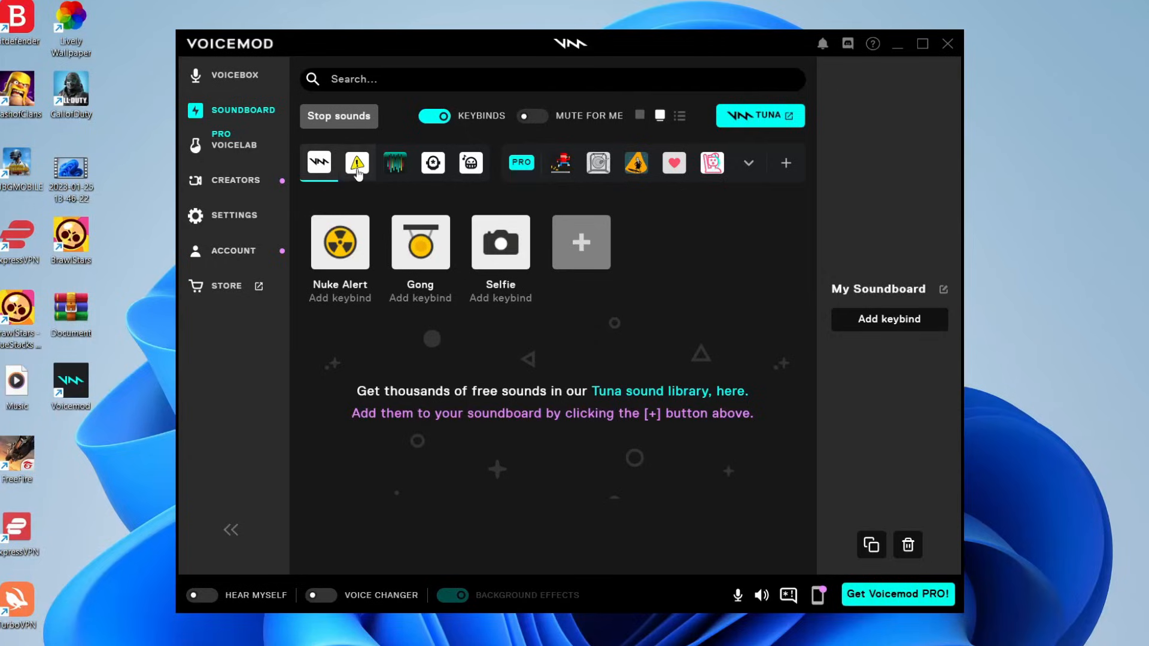
pyautogui.moveTo(470, 163)
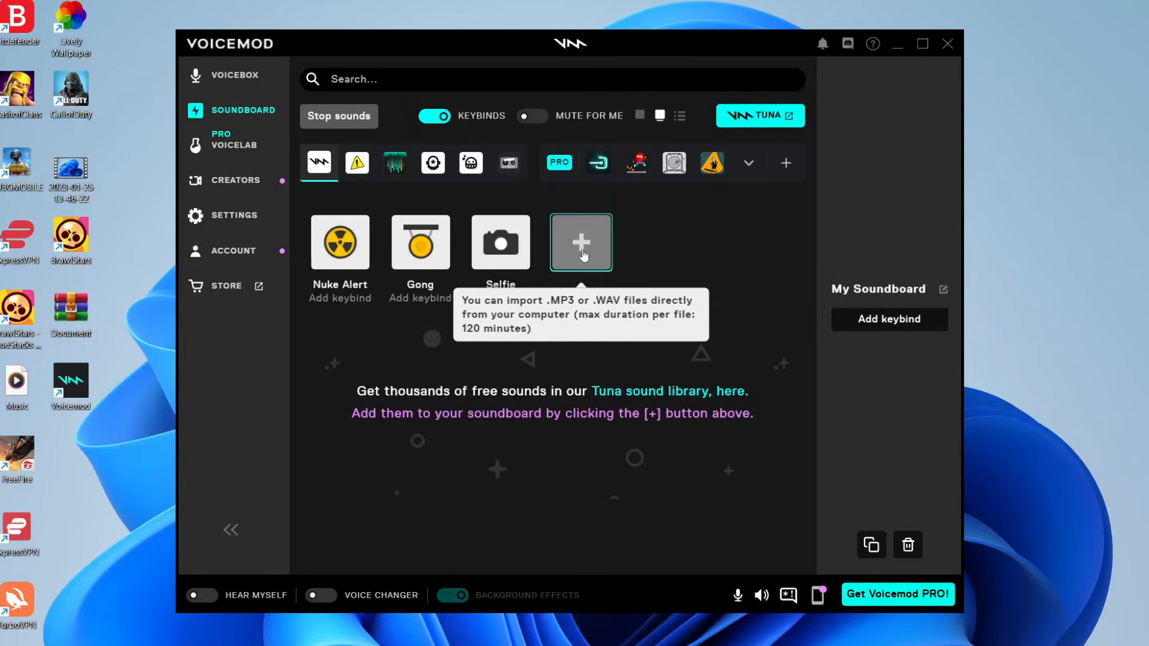
# Step: Import the Music file from the Desktop into the soundboard
pyautogui.click(580, 243)
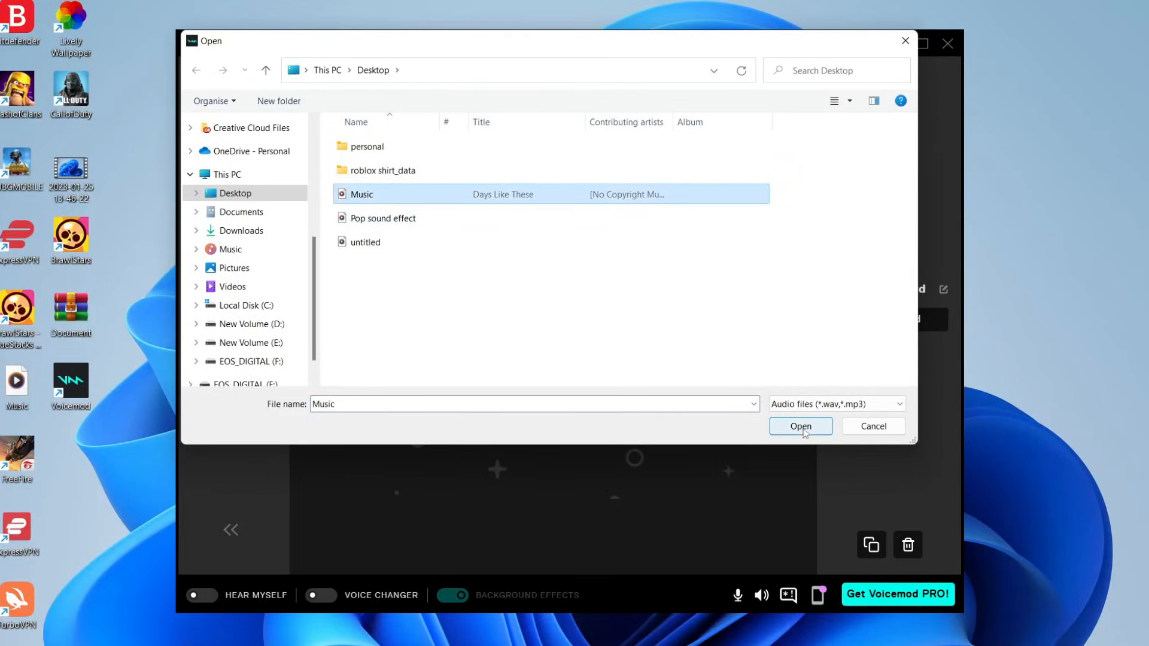
pyautogui.click(801, 426)
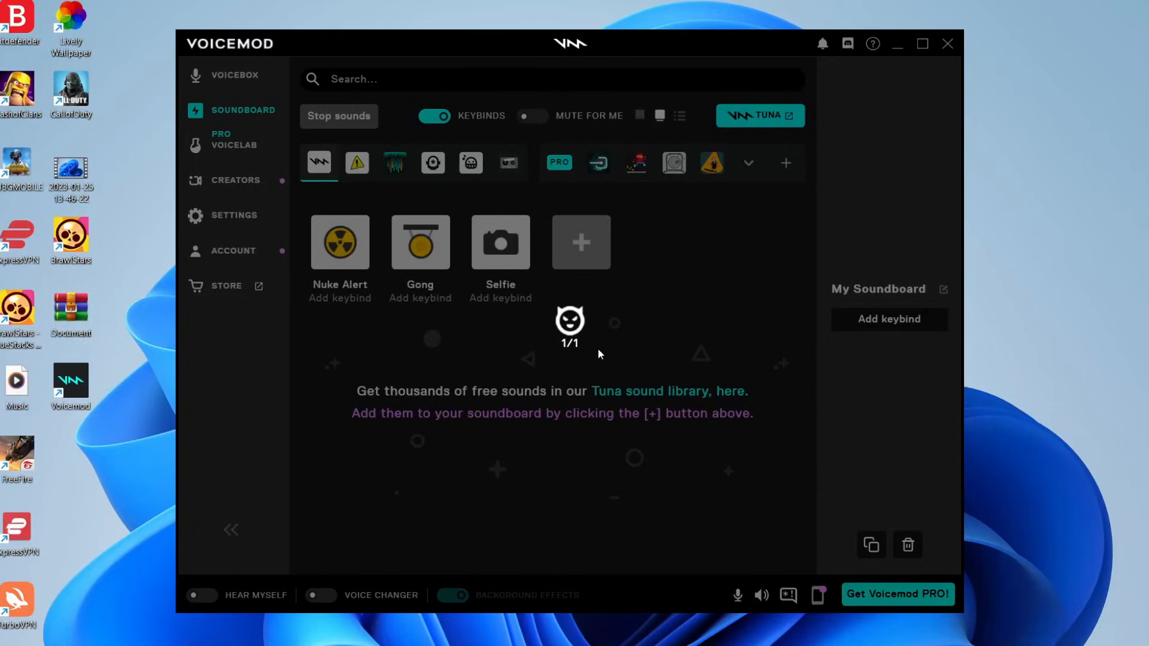
# Step: Select the Music tile to view its volume and playback settings
pyautogui.click(581, 243)
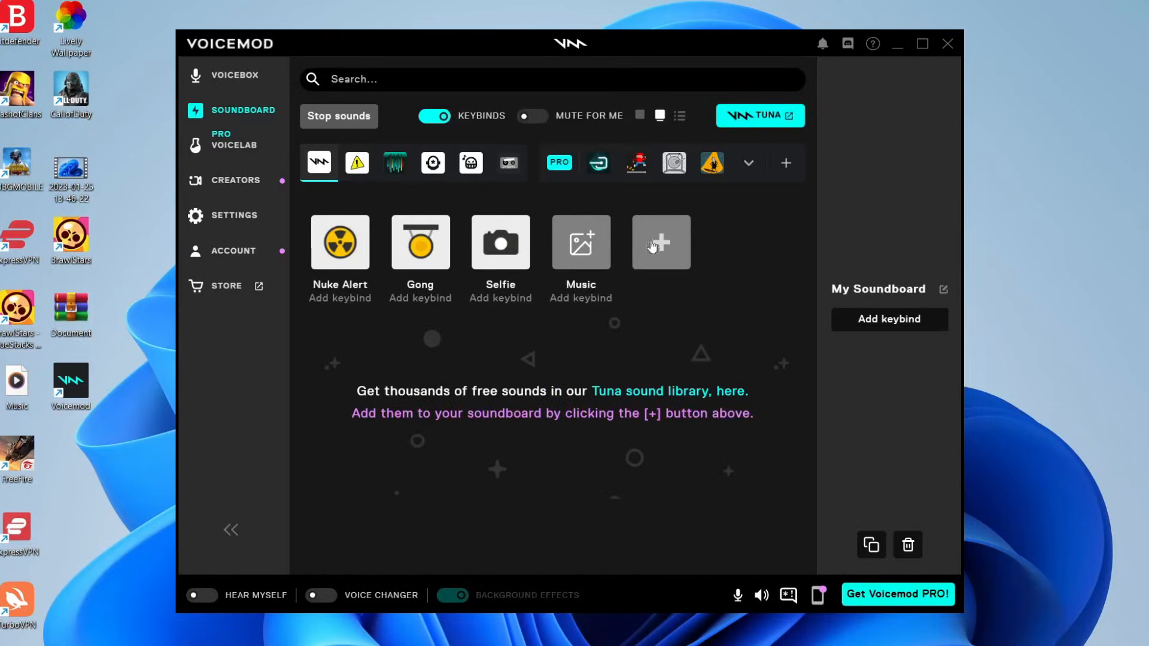
pyautogui.click(581, 242)
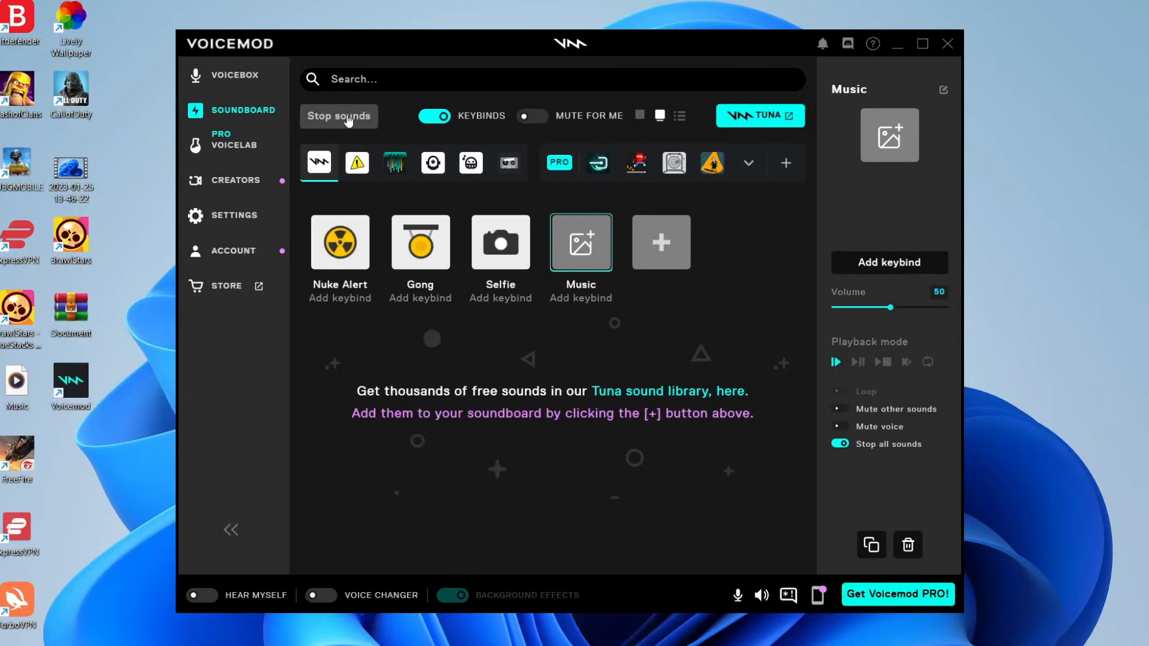
pyautogui.moveTo(471, 163)
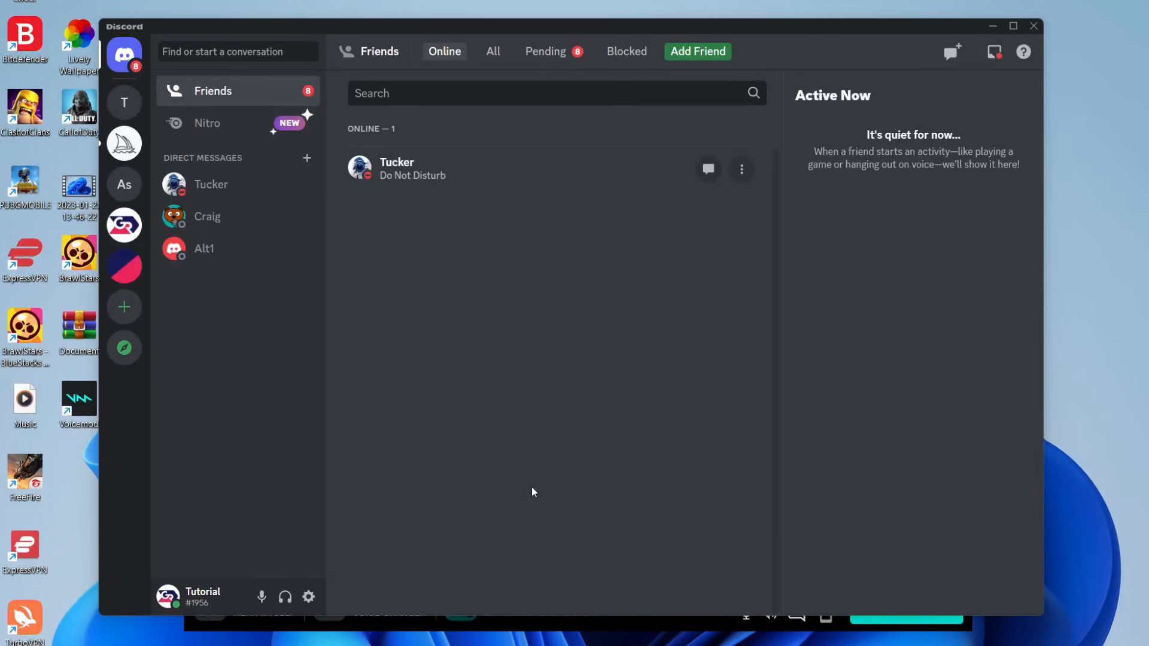
pyautogui.moveTo(308, 597)
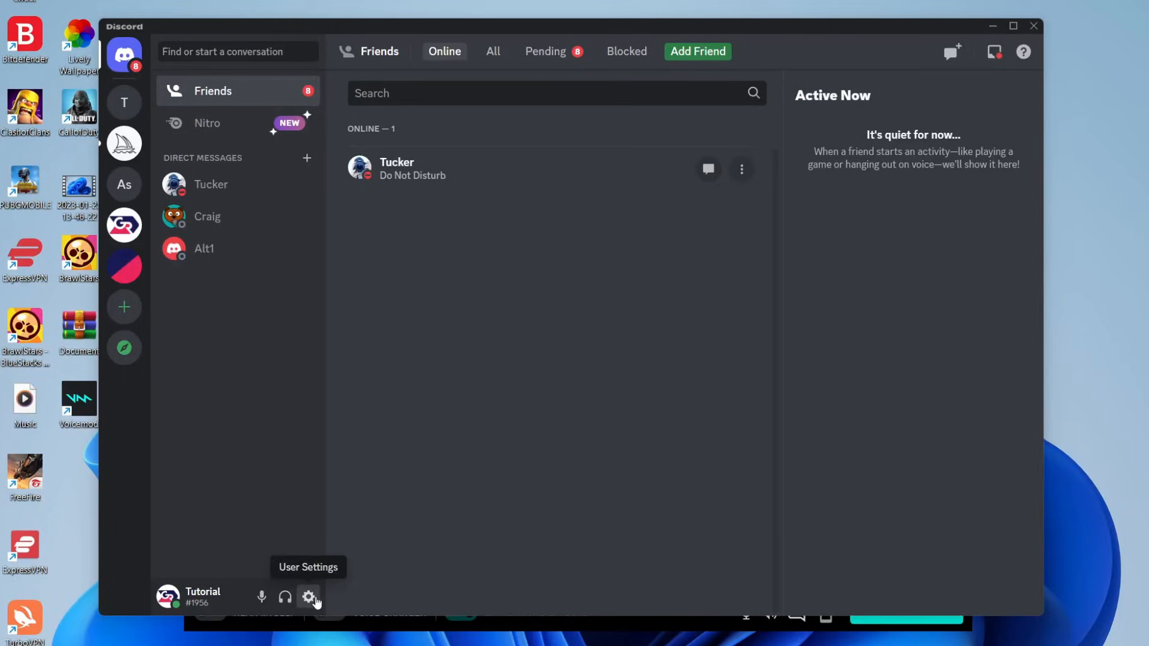
# Step: Open Discord User Settings and scroll to Voice & Video
pyautogui.click(308, 597)
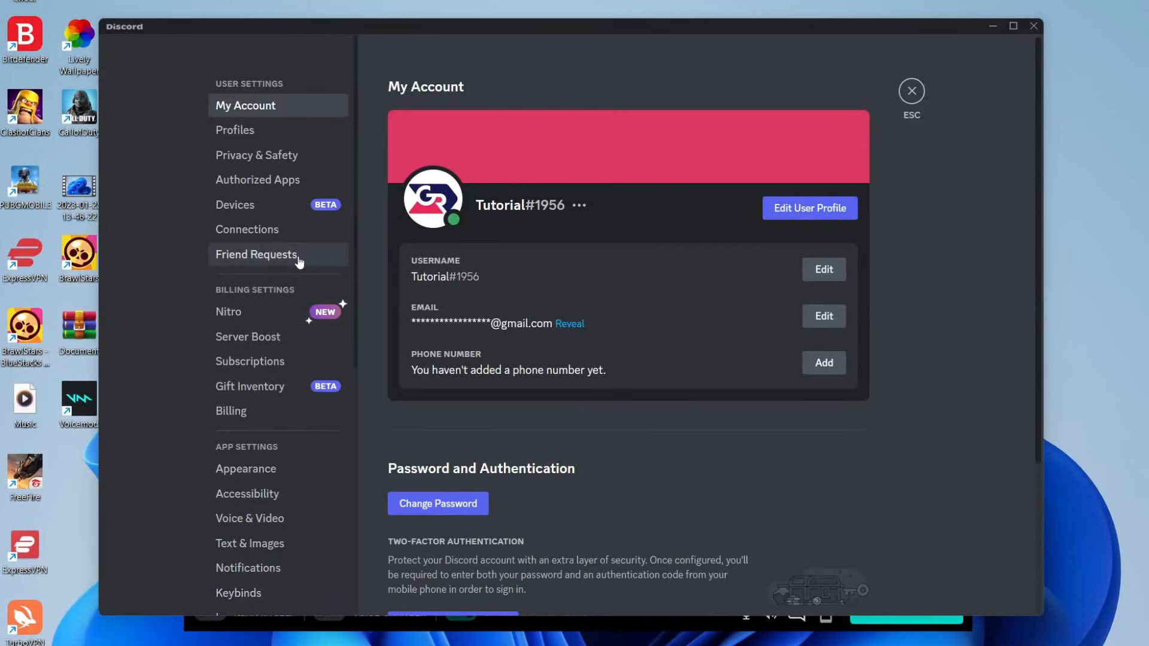
pyautogui.scroll(-3)
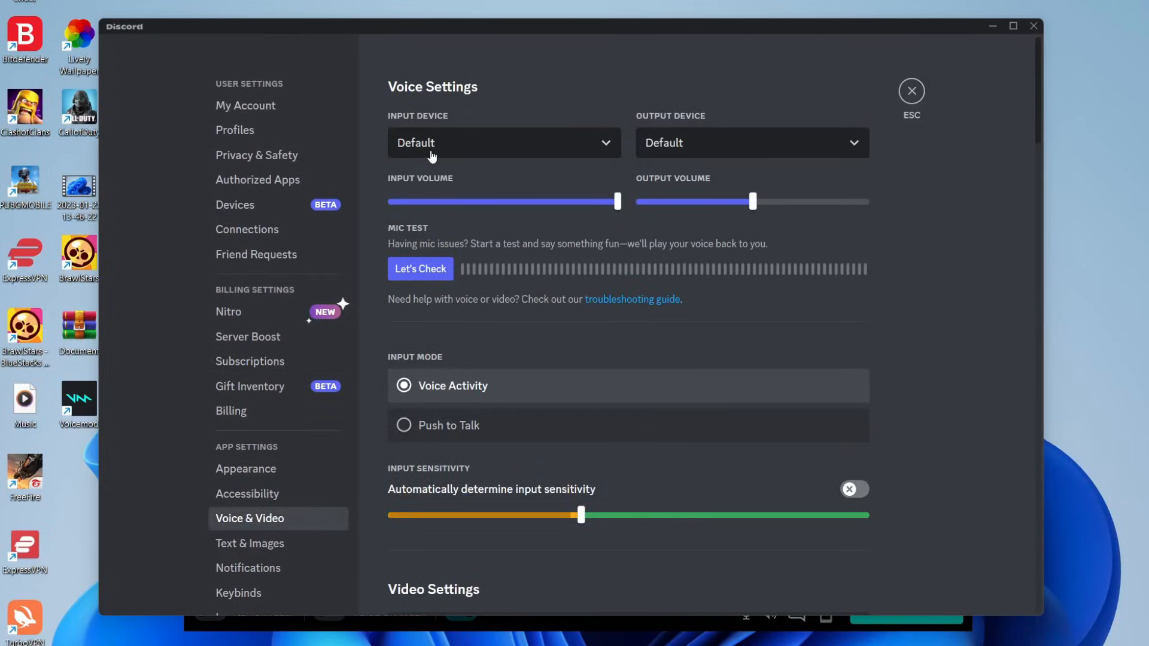
pyautogui.moveTo(434, 148)
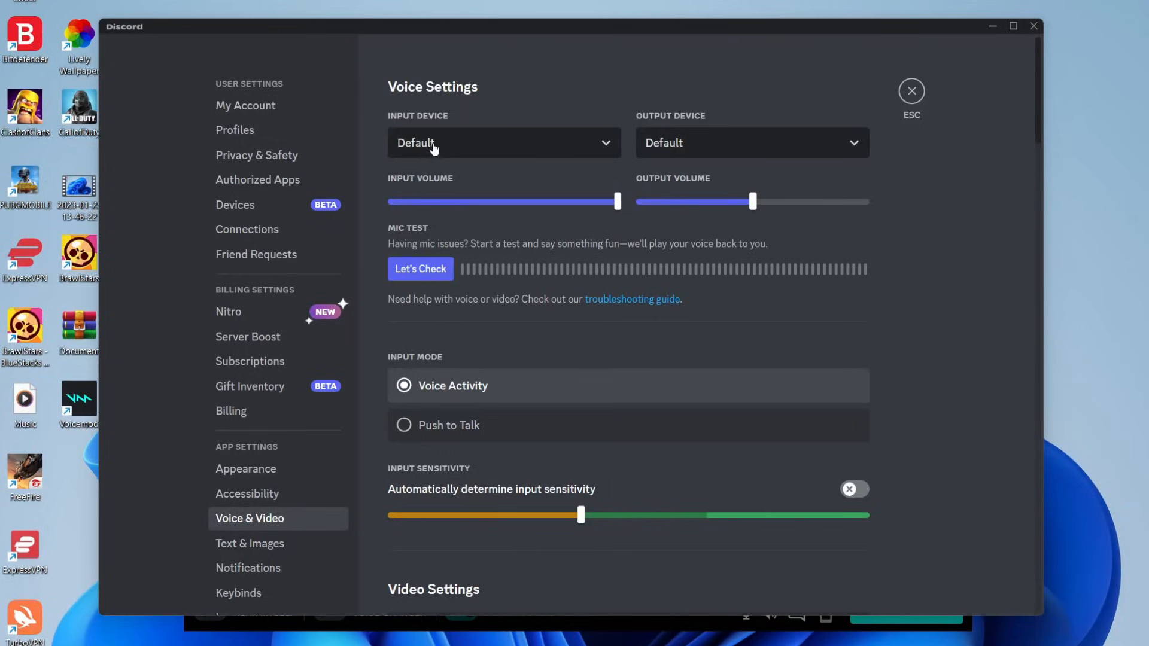
# Step: Set Input Device to Microphone (Voicemod Virtual Audio Device (WDM))
pyautogui.click(504, 143)
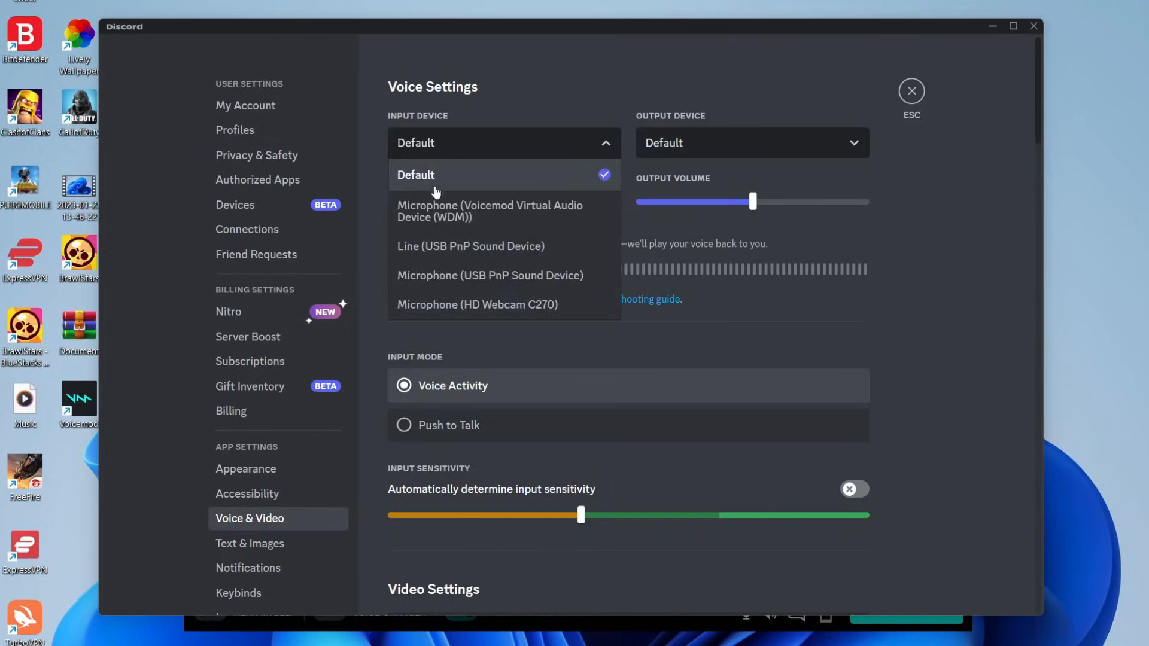
pyautogui.click(490, 211)
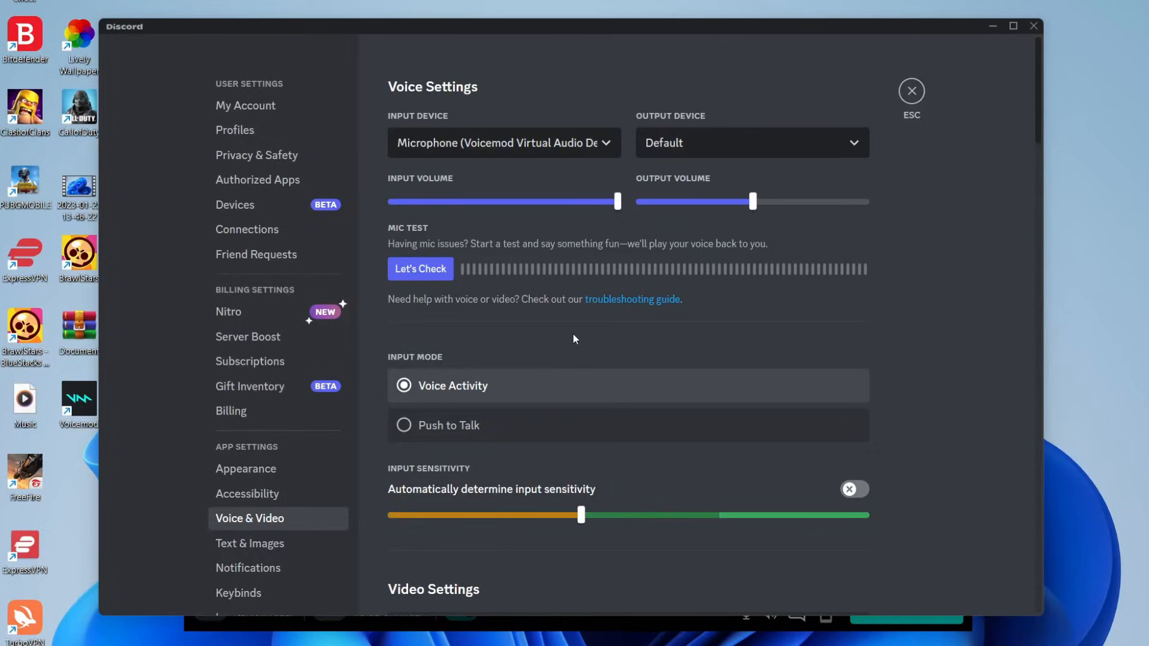
# Step: Leave automatic input sensitivity off, disable Automatic Gain Control, and exit Discord settings
pyautogui.click(855, 489)
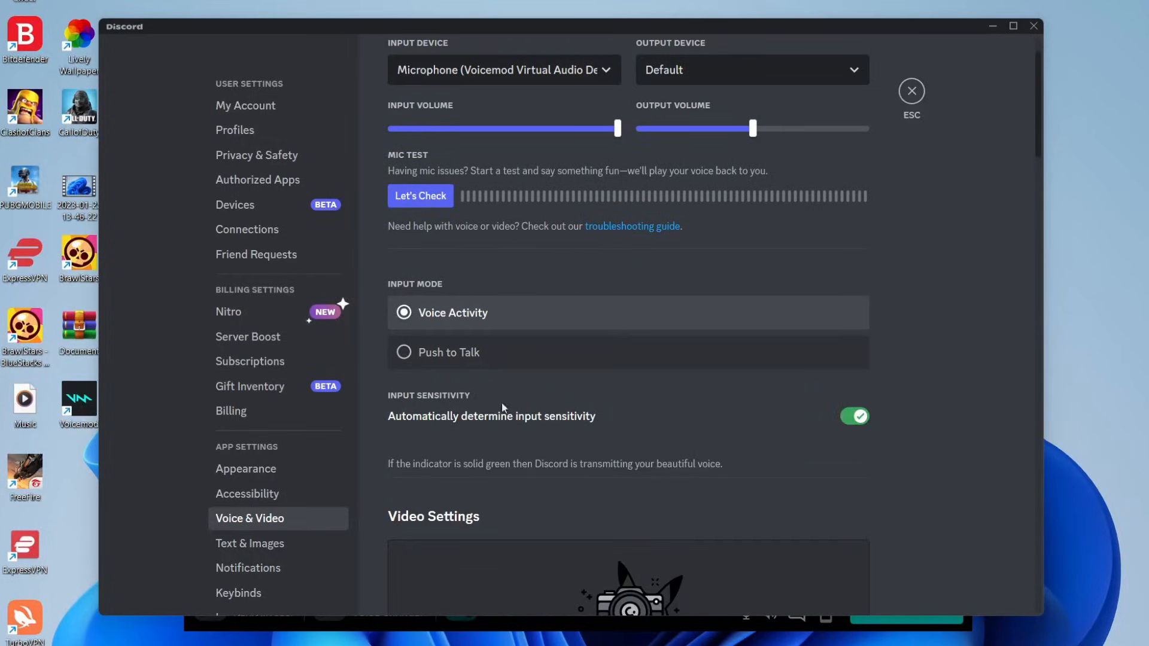
pyautogui.click(855, 416)
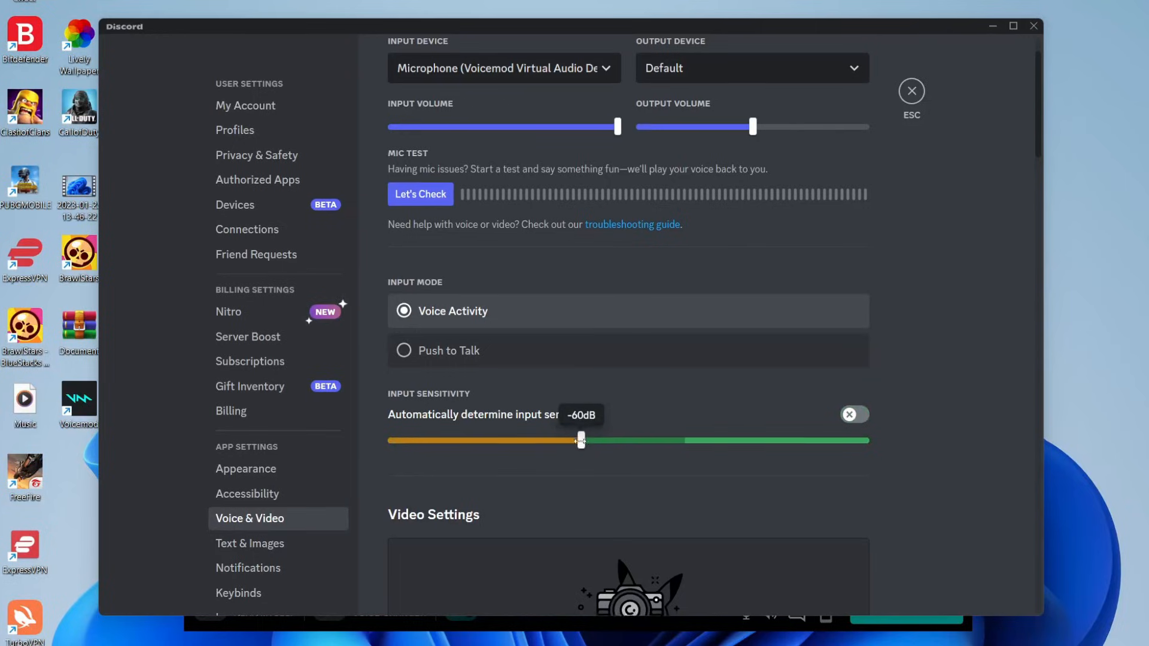
pyautogui.scroll(-3)
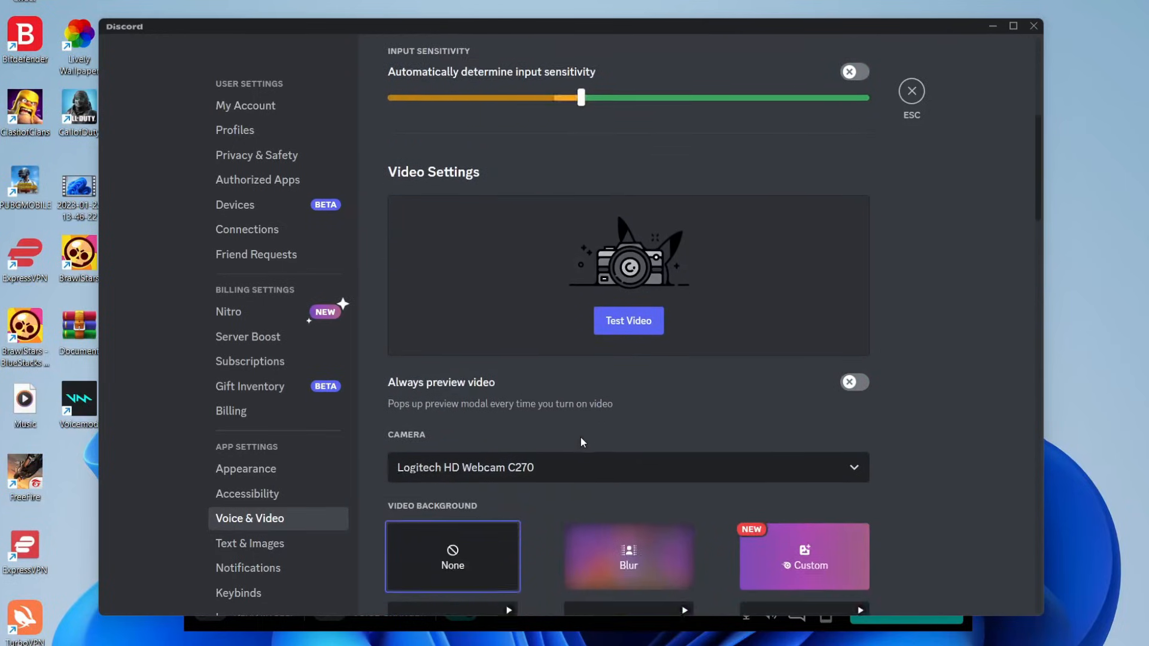
pyautogui.scroll(-3)
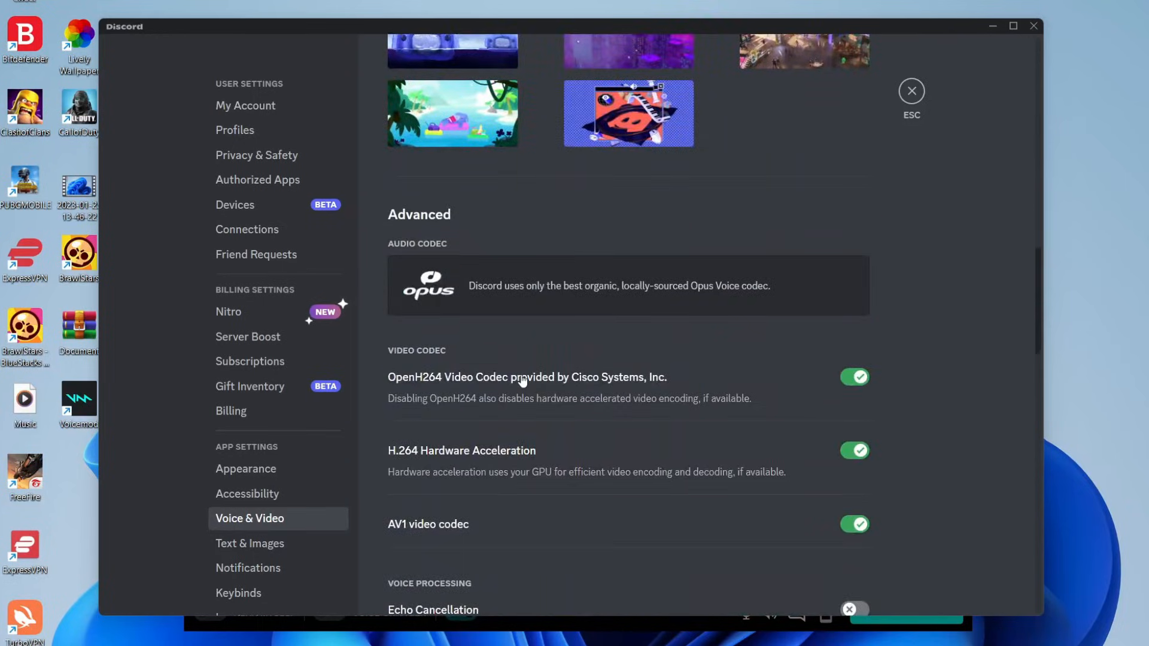
pyautogui.scroll(-3)
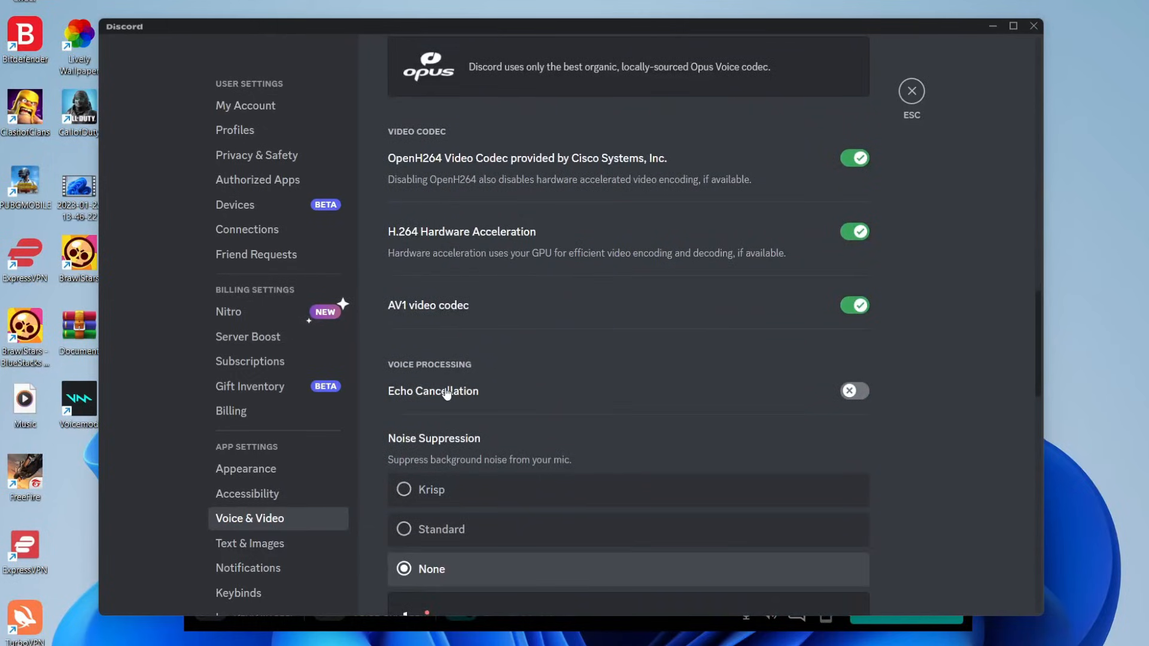
pyautogui.scroll(-3)
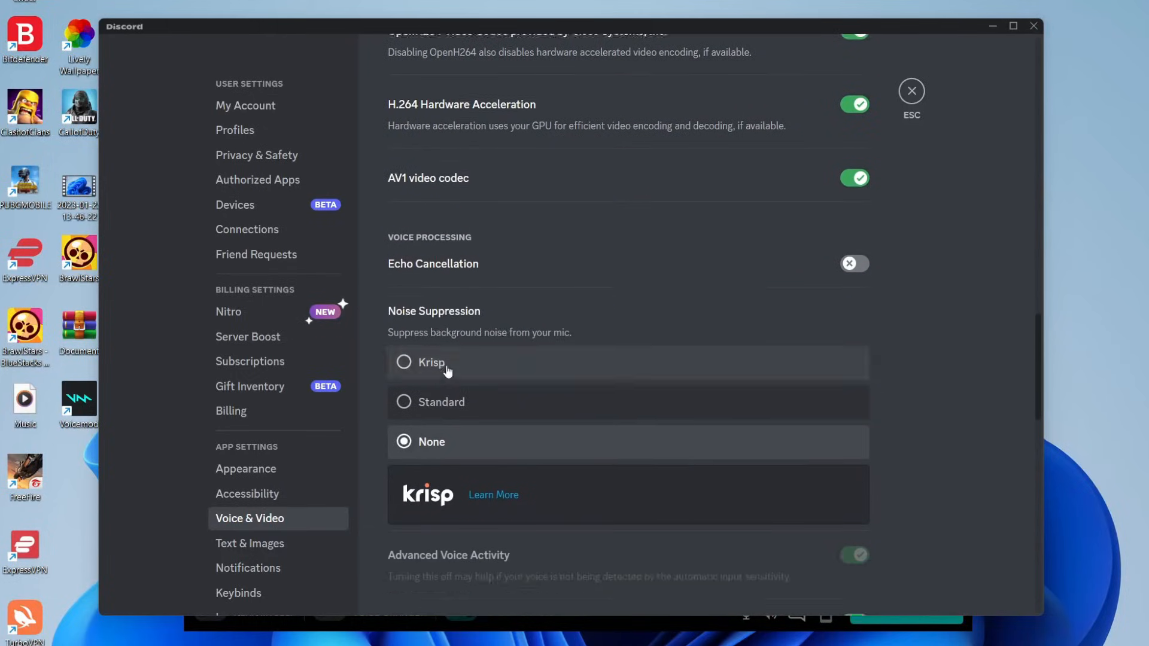
pyautogui.scroll(-3)
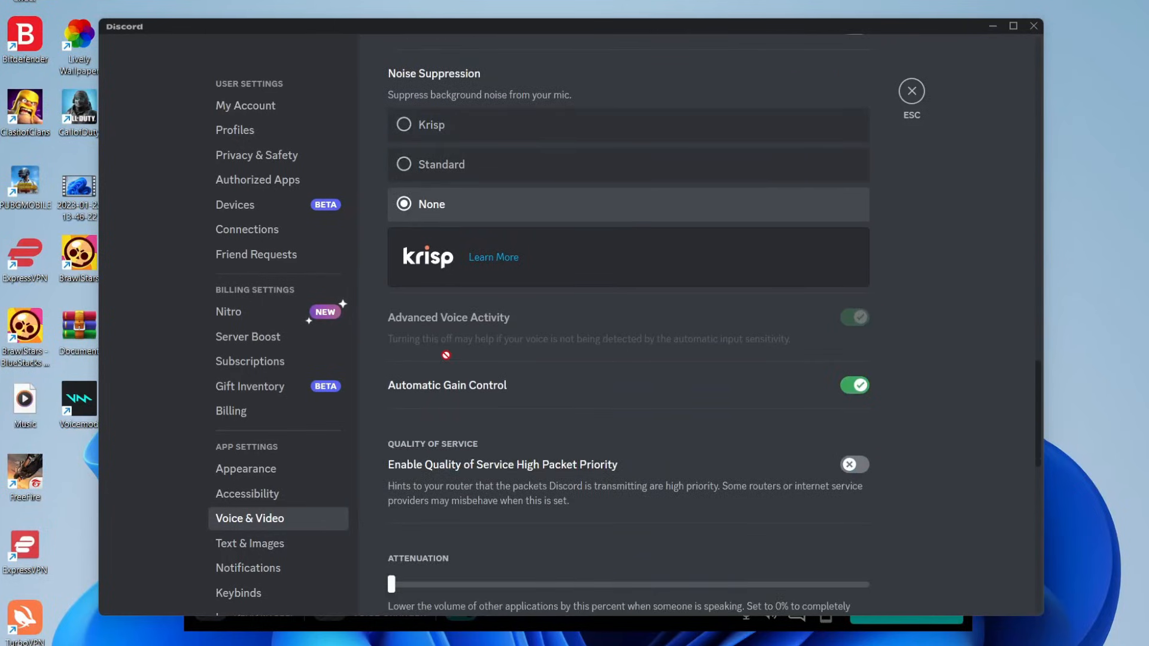
pyautogui.click(855, 385)
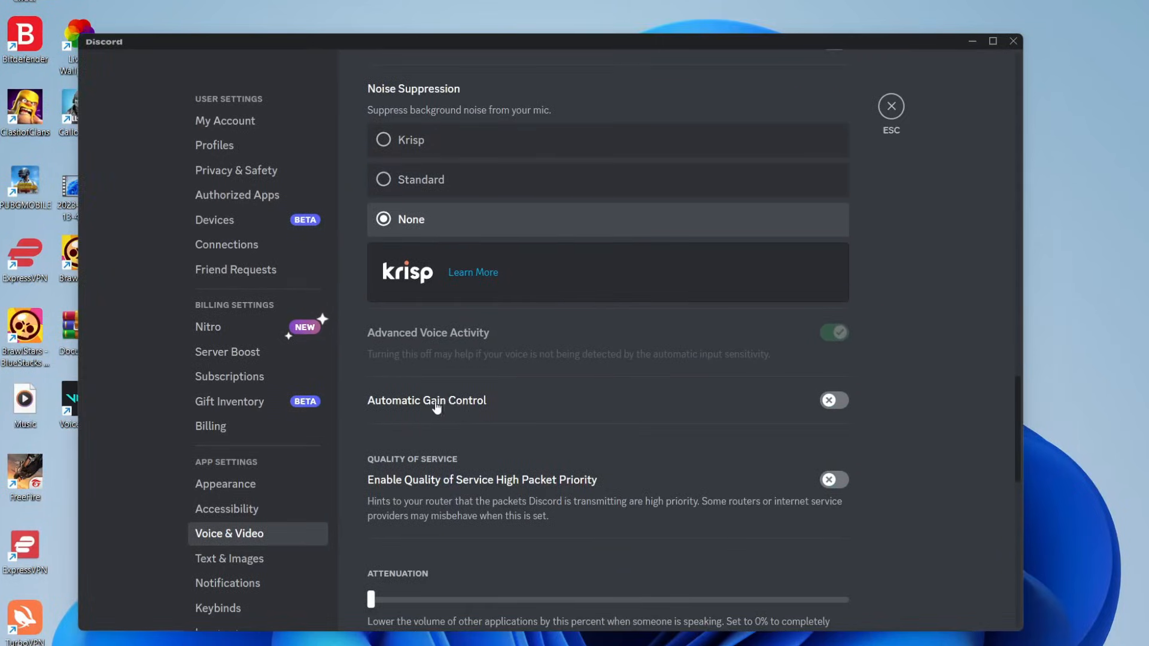
pyautogui.moveTo(891, 107)
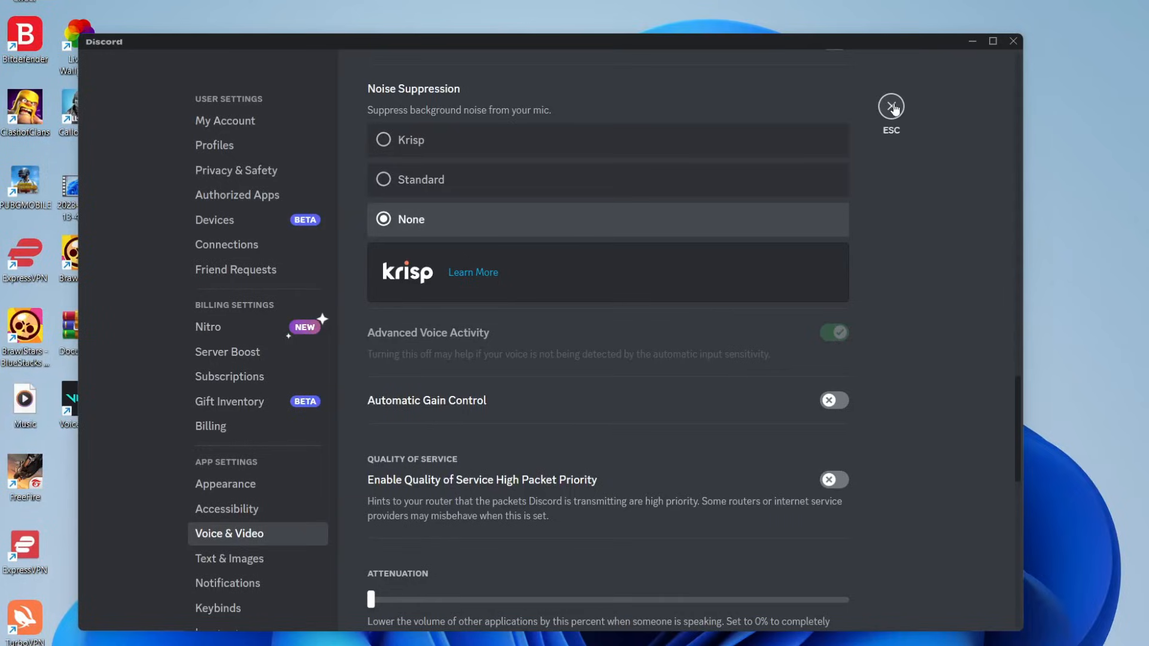
pyautogui.click(891, 106)
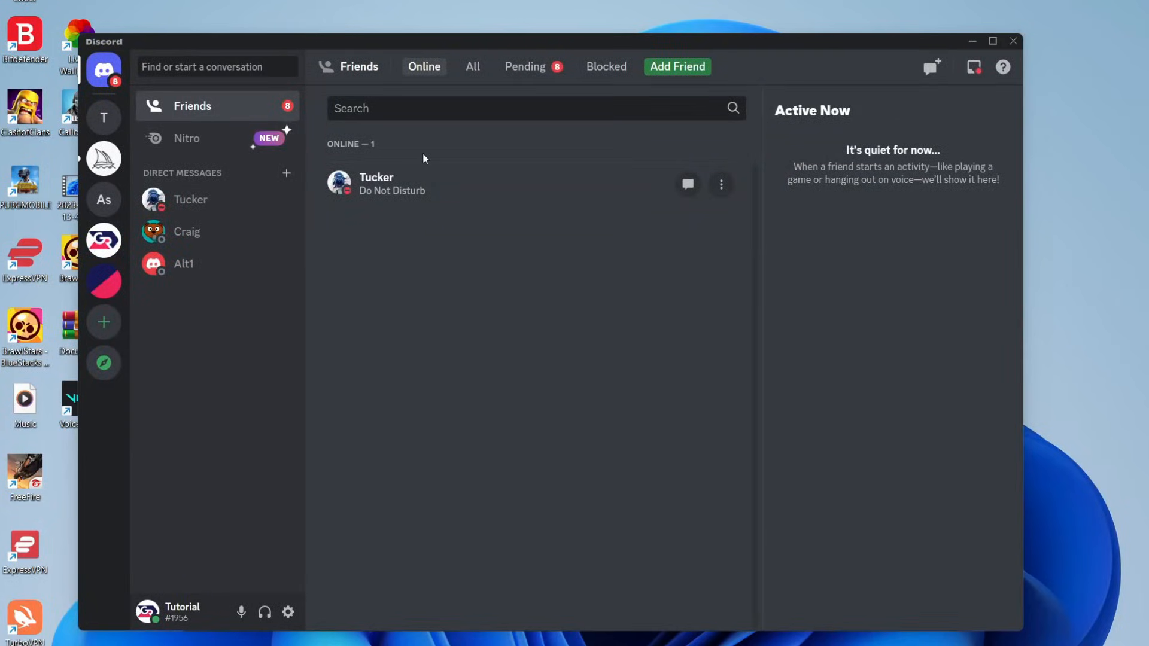
pyautogui.moveTo(734, 635)
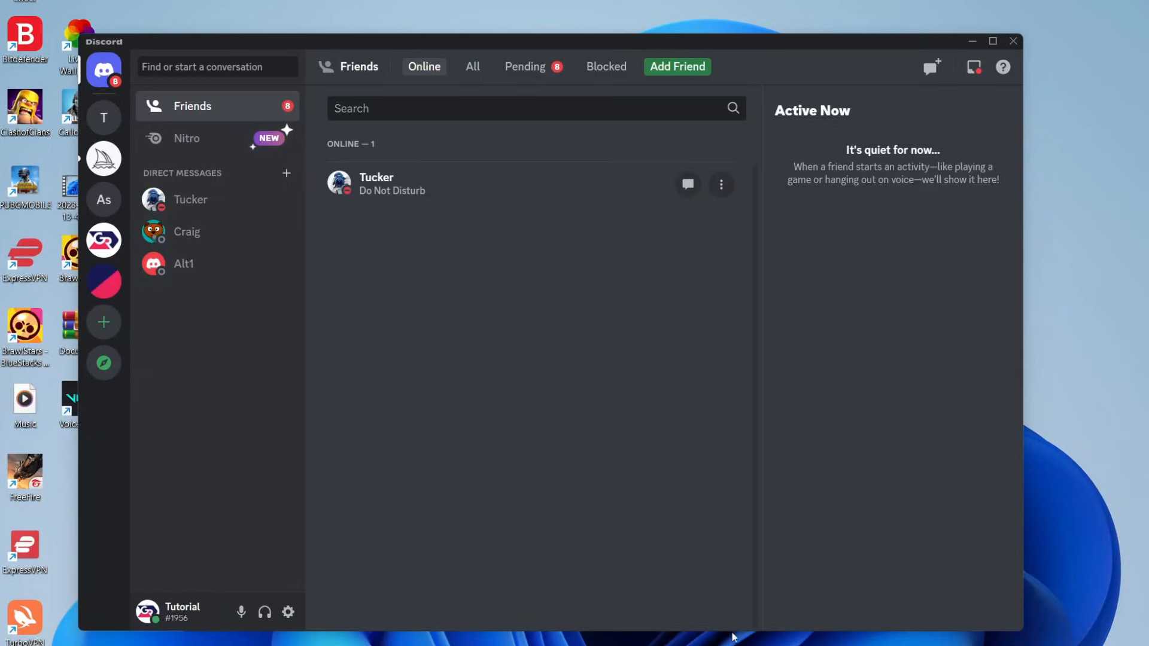
pyautogui.moveTo(721, 625)
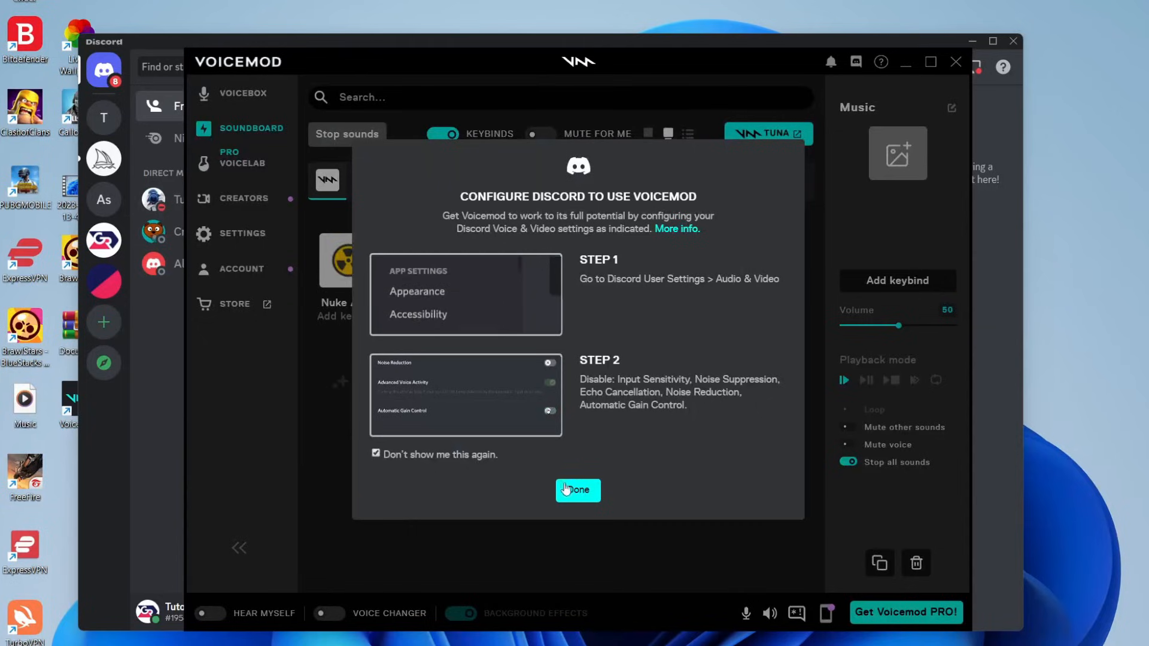
# Step: Dismiss Voicemod's Discord configuration popup permanently to return to the soundboard
pyautogui.click(579, 491)
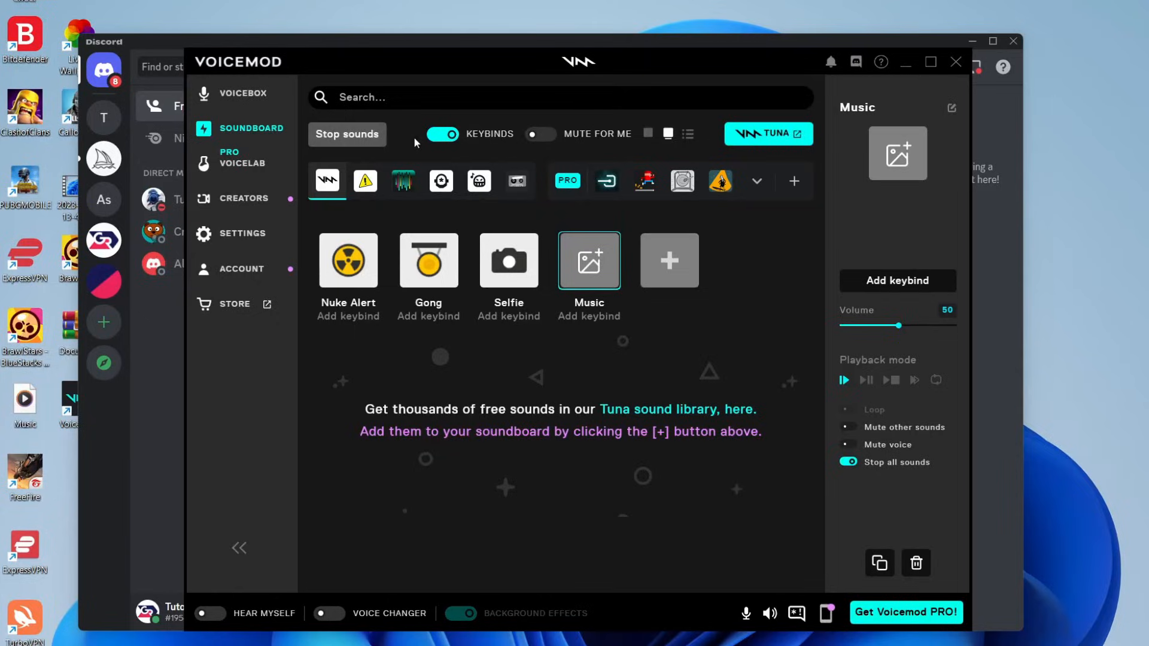
pyautogui.moveTo(935, 109)
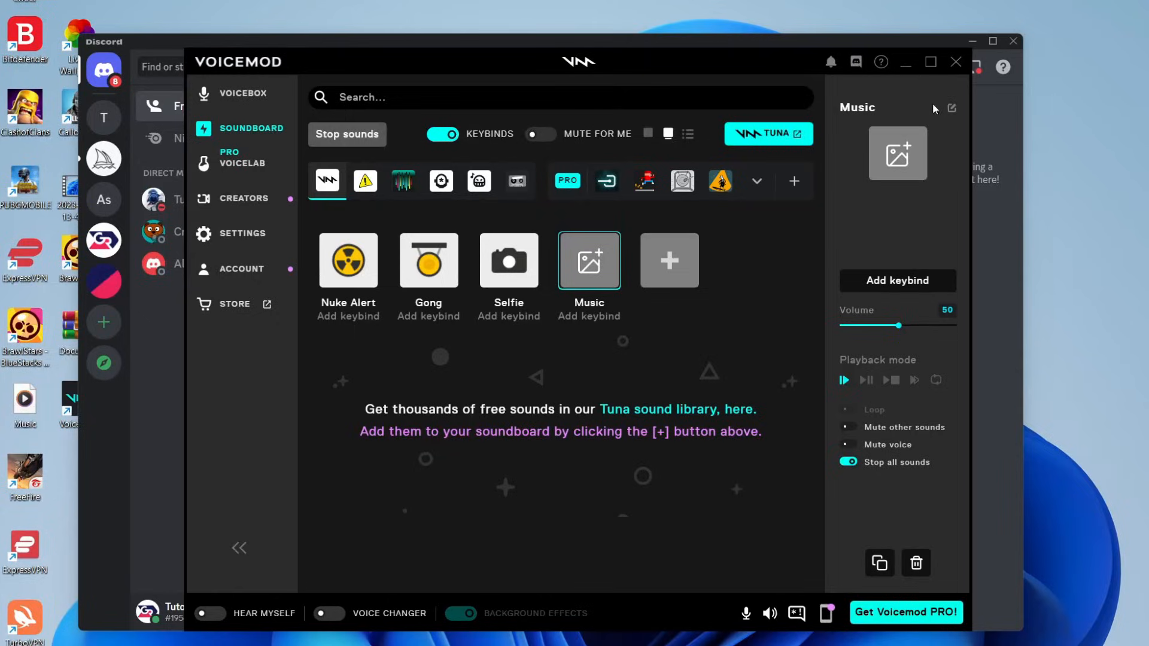
pyautogui.moveTo(947, 91)
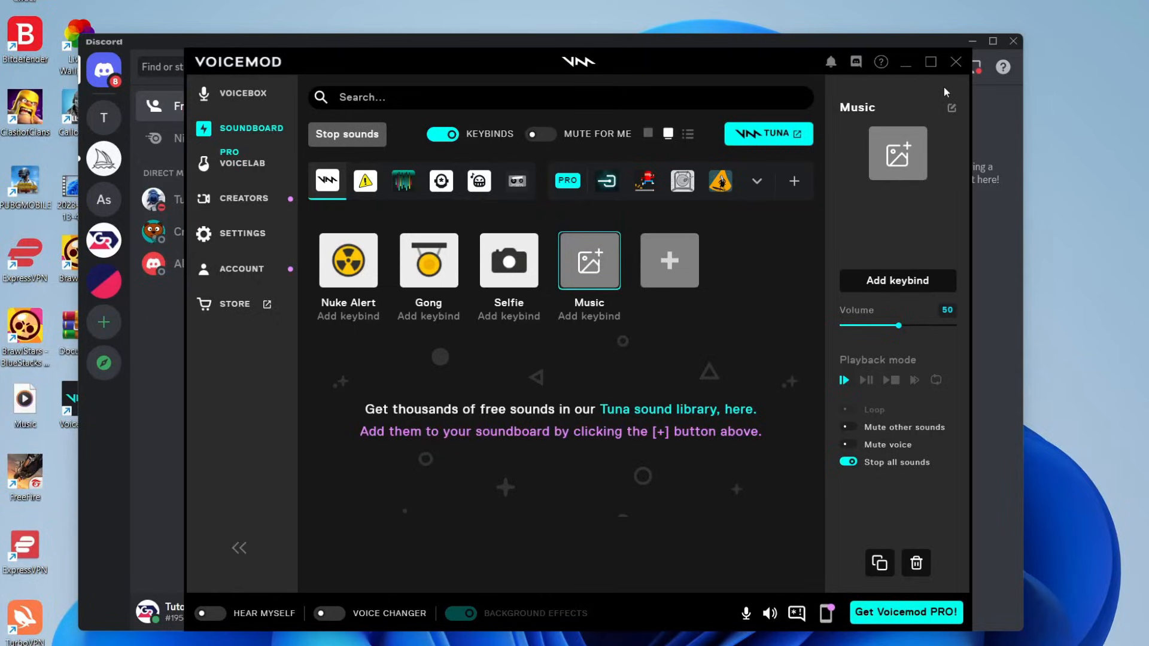